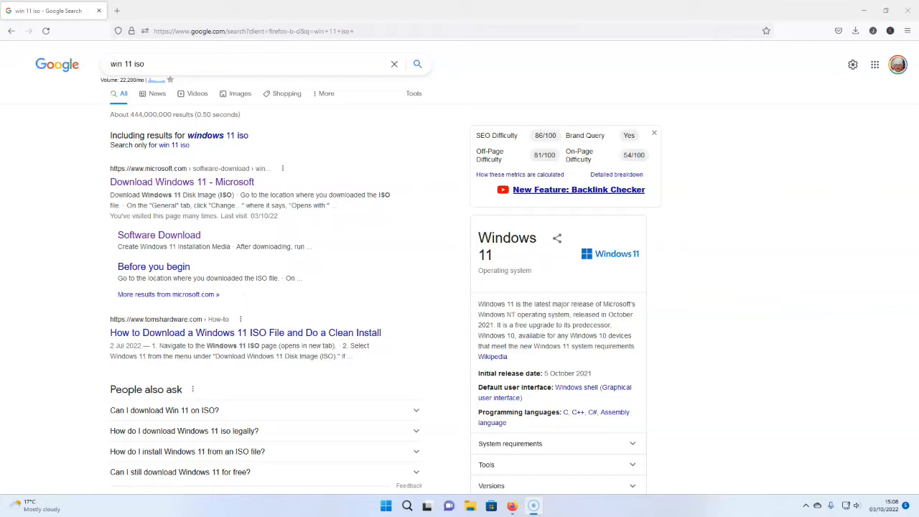
mouse_move(31, 410)
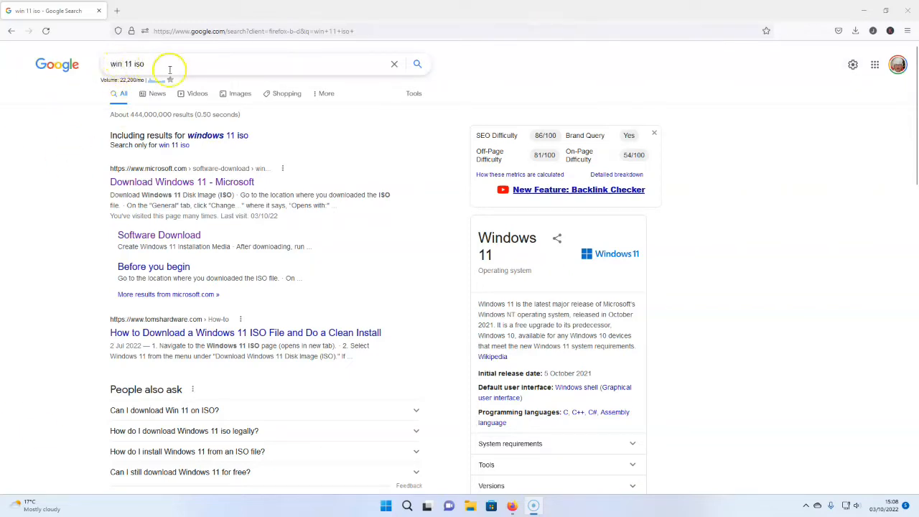
mouse_move(181, 181)
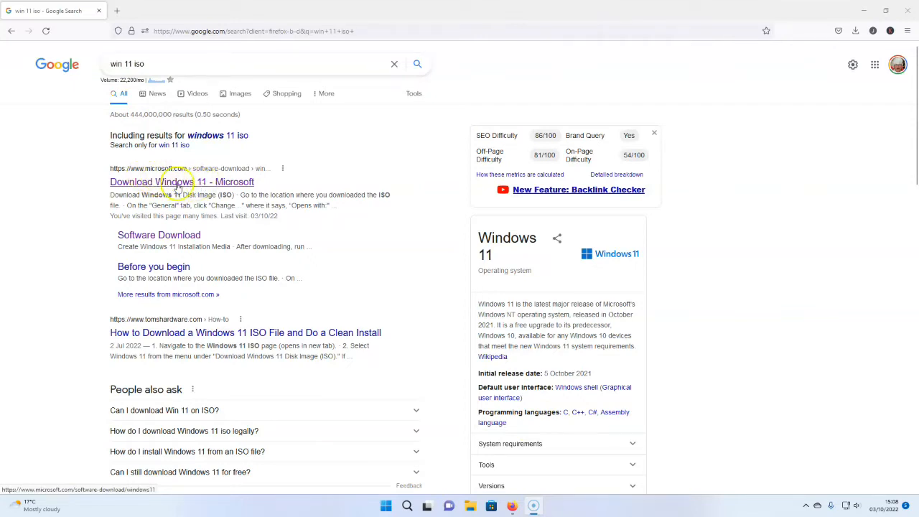
Open Microsoft's 'Download Windows 11' page and bring the Create Windows 11 Installation Media section into view
left_click(181, 181)
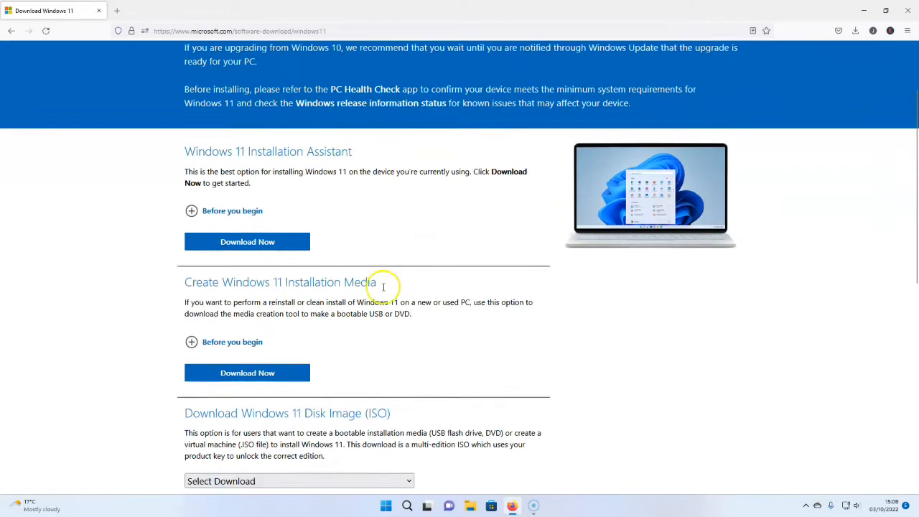
scroll("down", 3)
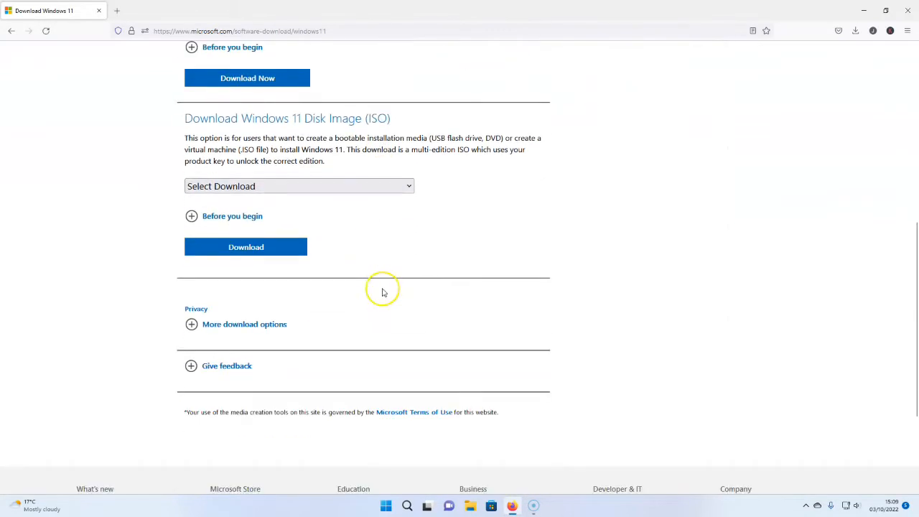
scroll("up", 3)
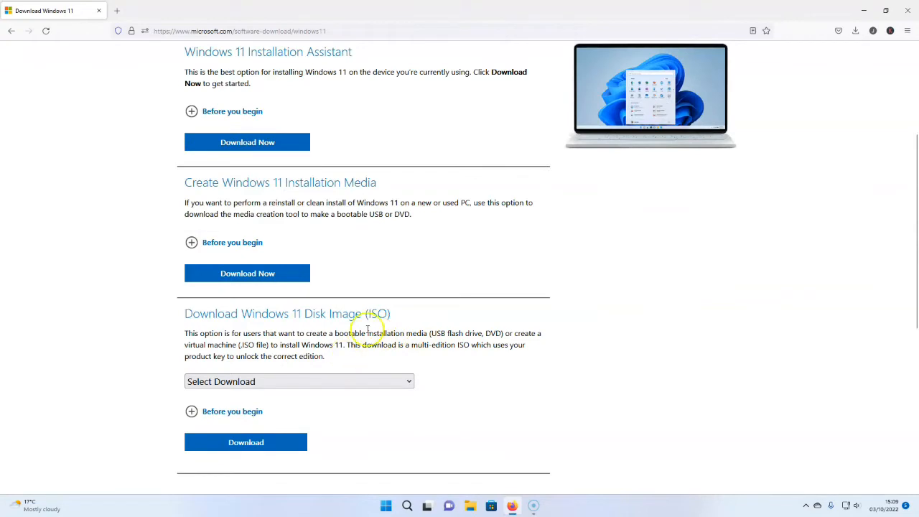
mouse_move(170, 318)
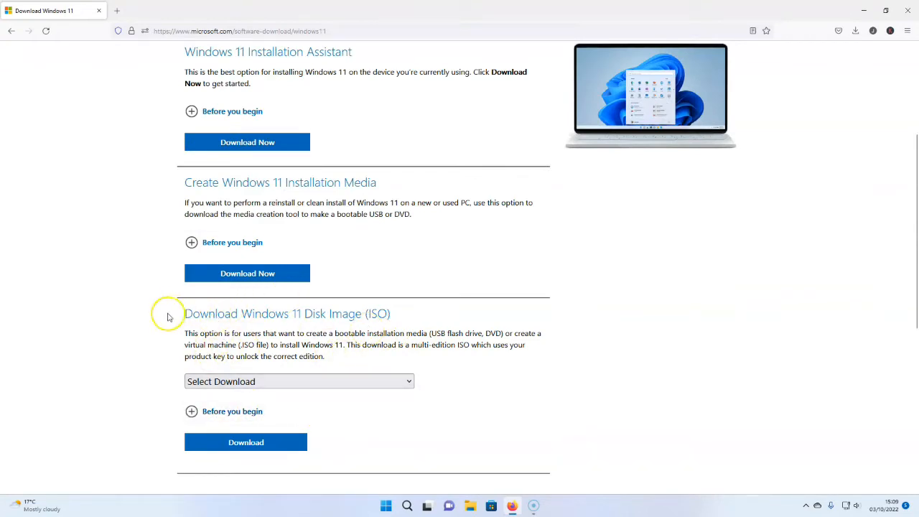
mouse_move(149, 337)
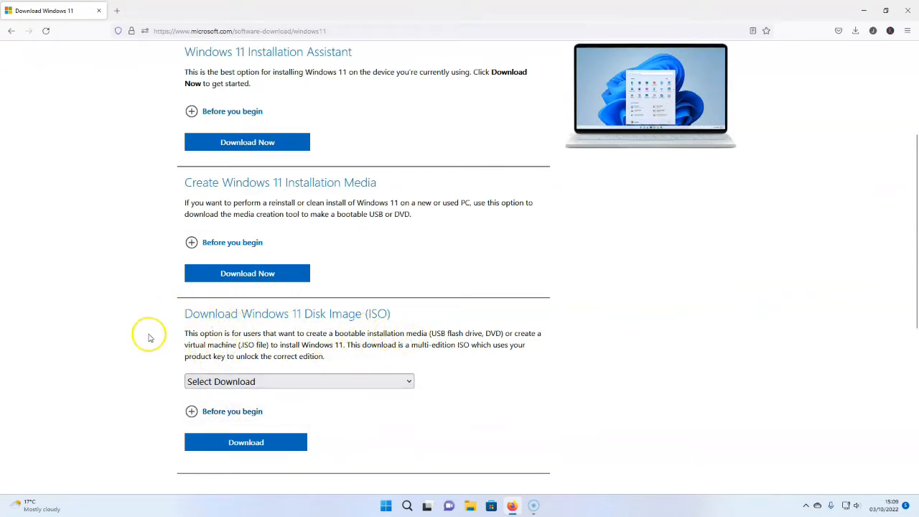
mouse_move(443, 362)
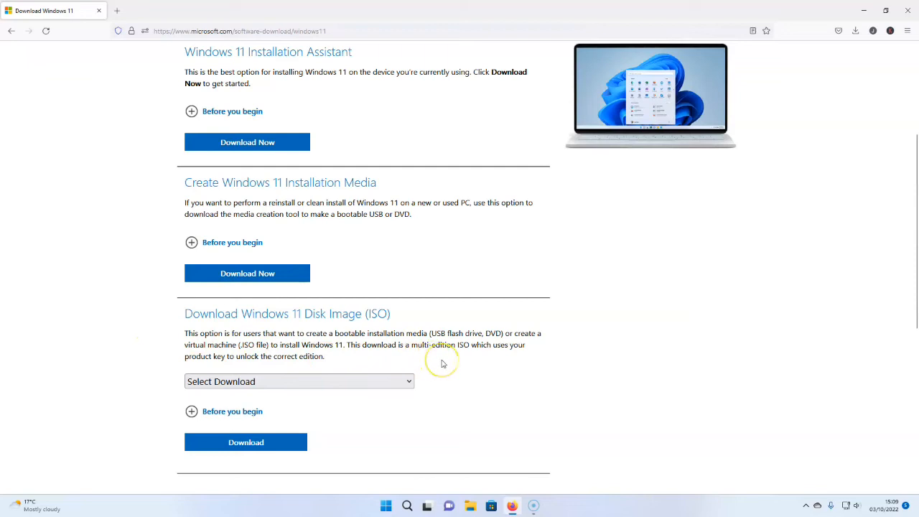
mouse_move(442, 362)
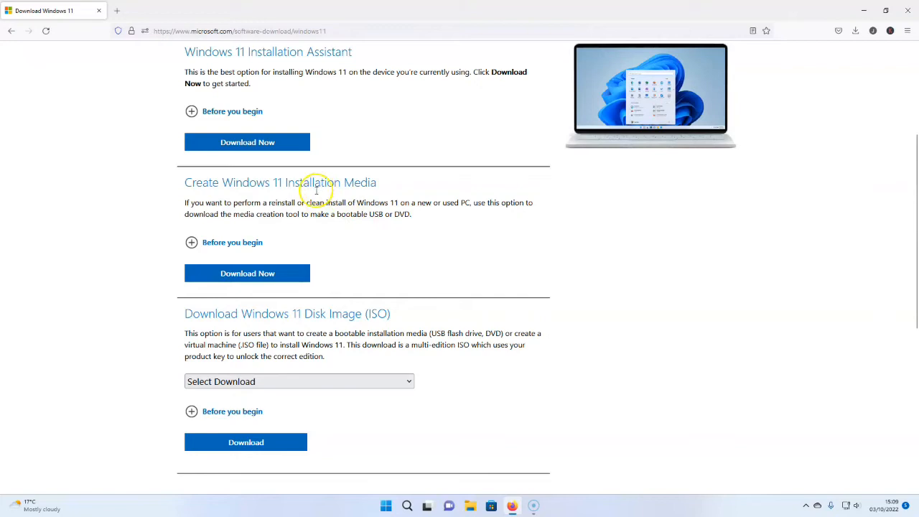
mouse_move(266, 181)
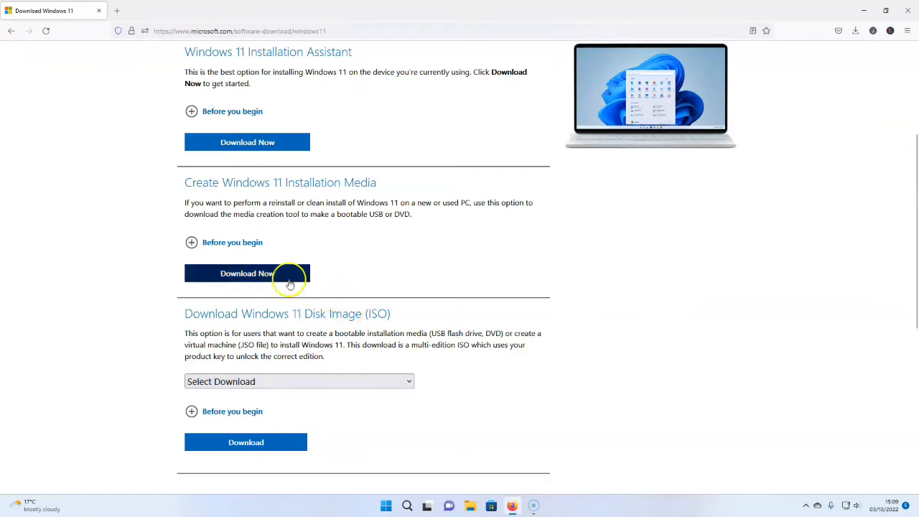
mouse_move(285, 281)
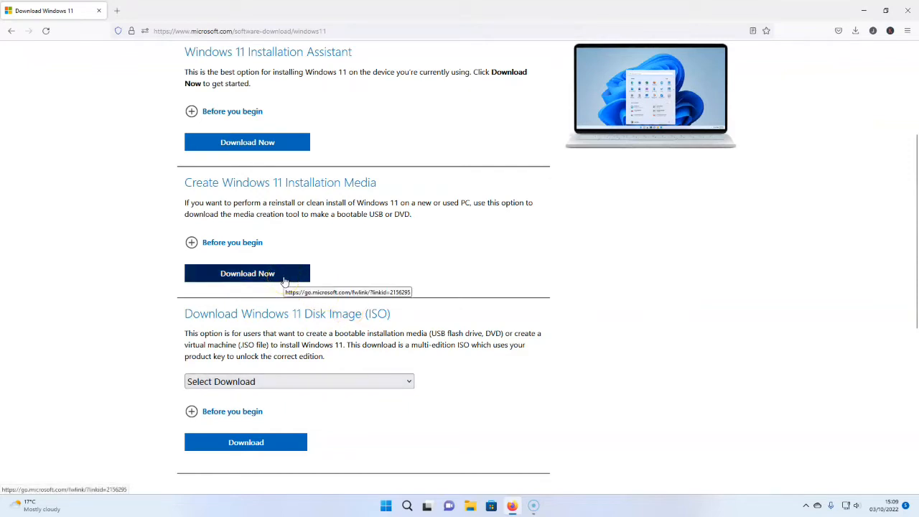
Download the Media Creation Tool via Download Now and run the downloaded setup file
left_click(247, 273)
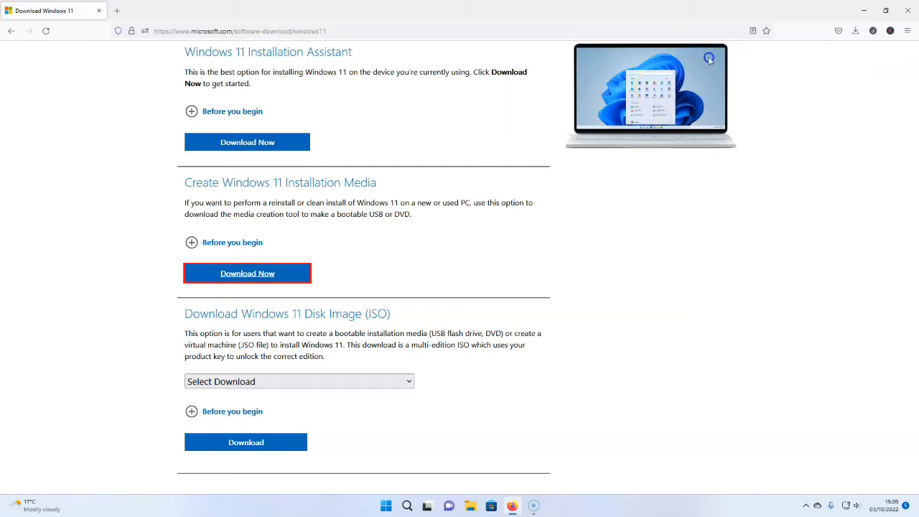
mouse_move(422, 336)
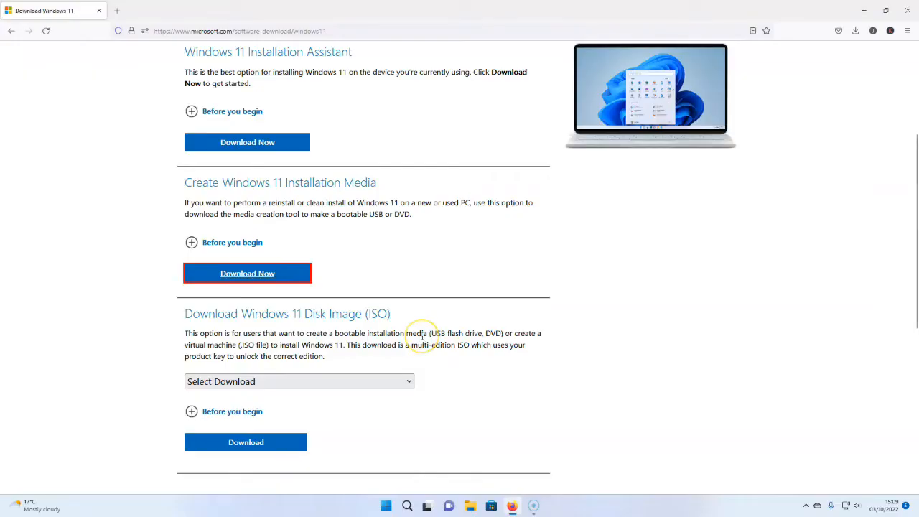
left_click(247, 273)
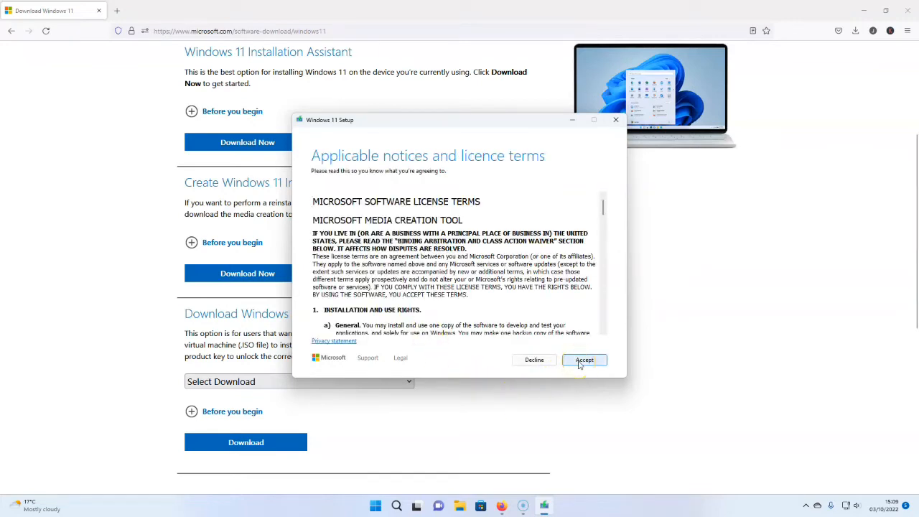
Accept the licence terms and continue with English (United Kingdom) Windows 11 unchanged
left_click(584, 359)
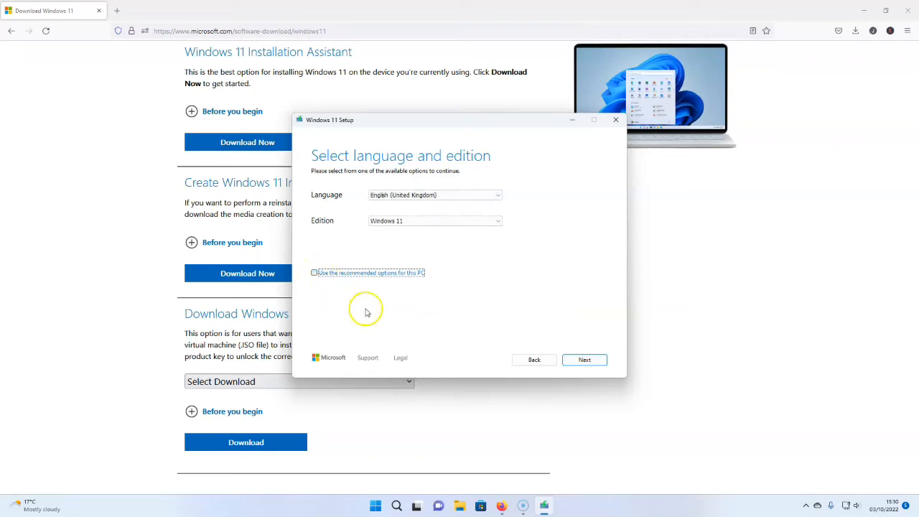
mouse_move(402, 188)
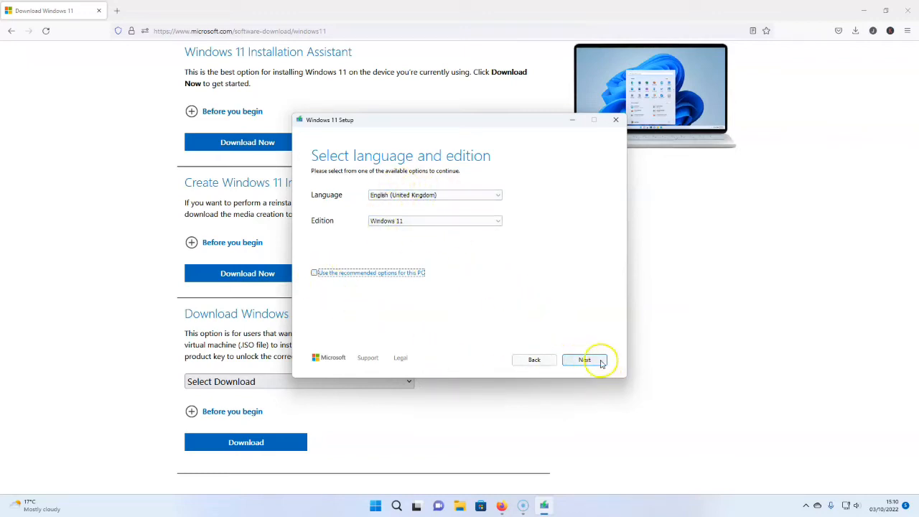
mouse_move(393, 196)
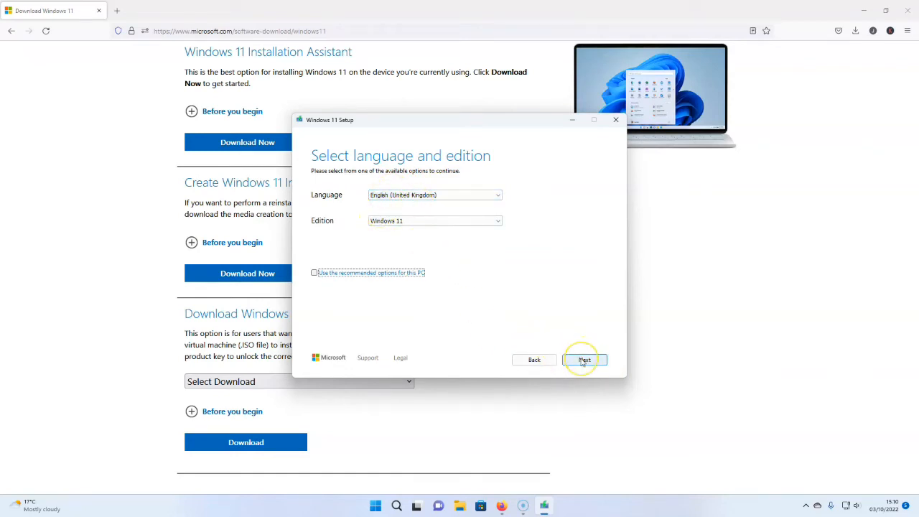
left_click(583, 359)
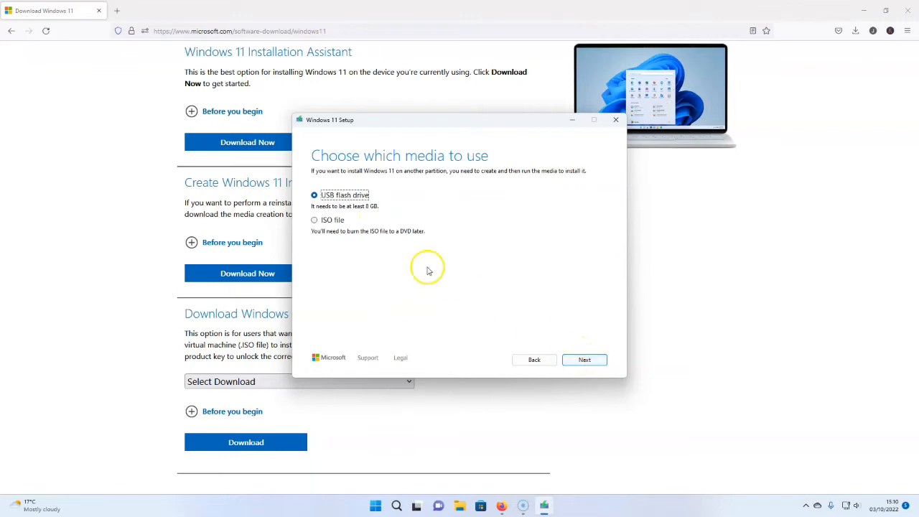
Choose 'ISO file' as the media type and proceed to the Select a path dialog
left_click(313, 220)
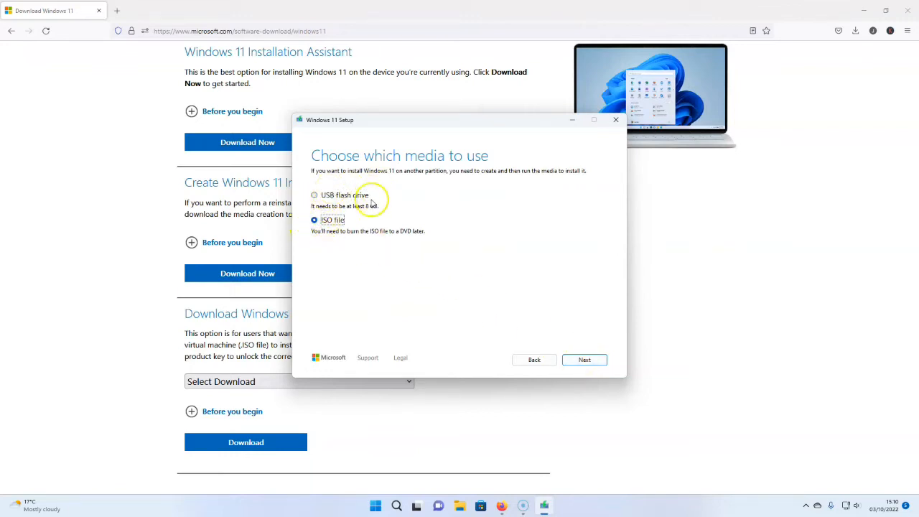
mouse_move(585, 359)
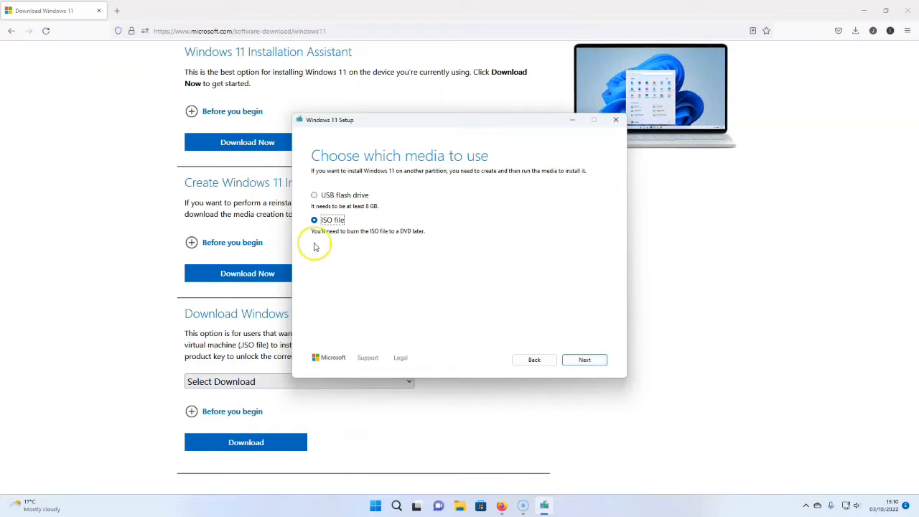
left_click(583, 359)
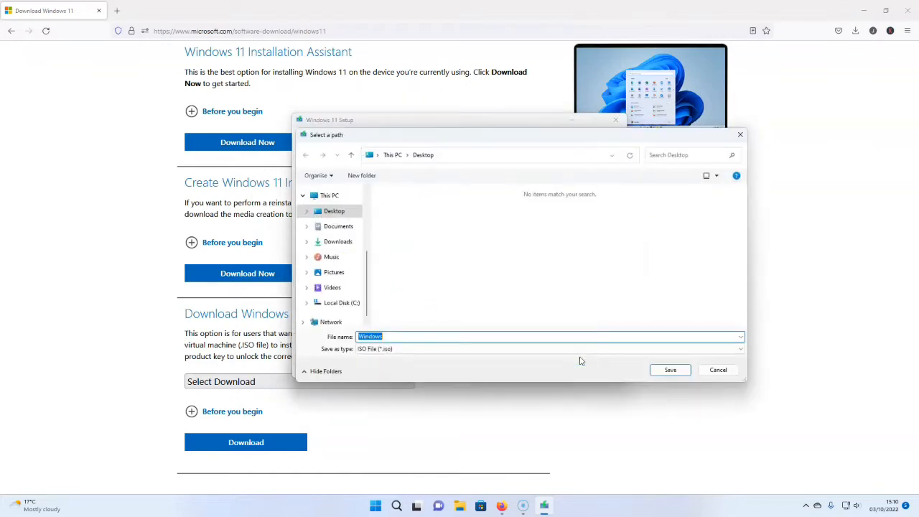
Save the Windows 11 ISO to the Desktop and let the download complete
left_click(333, 211)
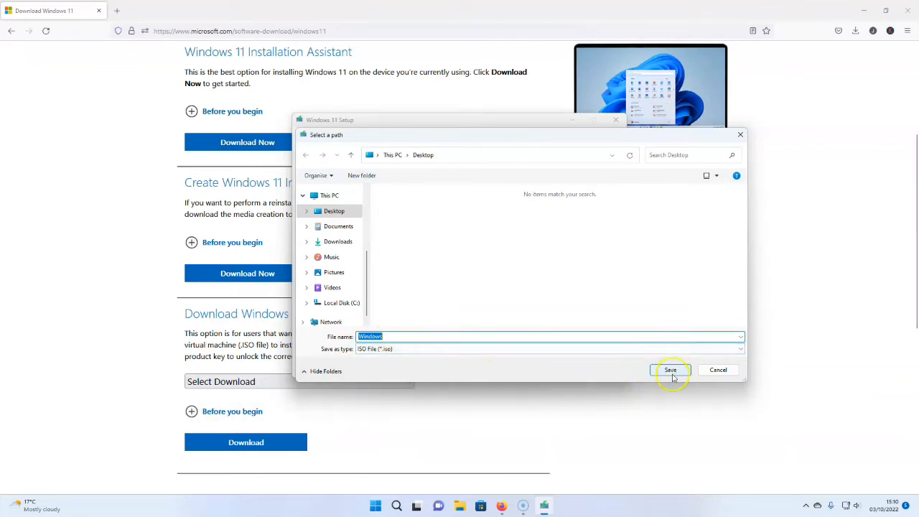
left_click(669, 370)
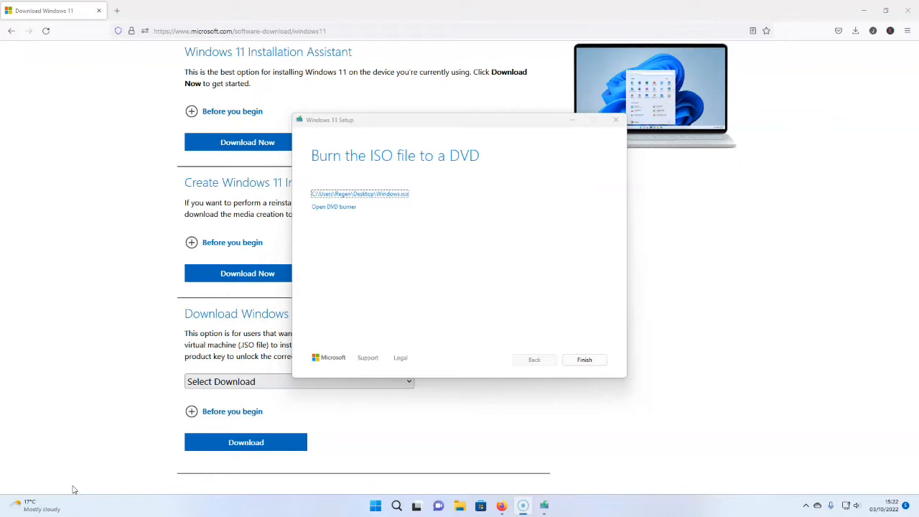
mouse_move(284, 165)
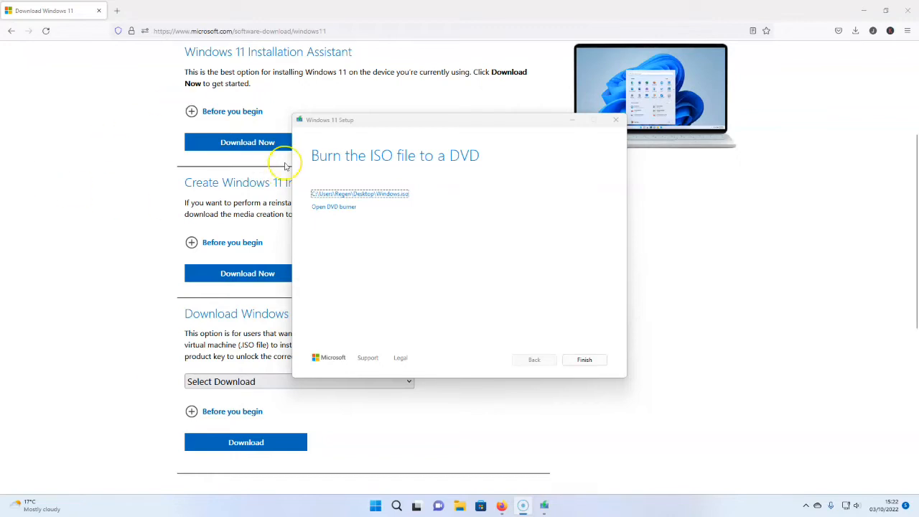
mouse_move(352, 149)
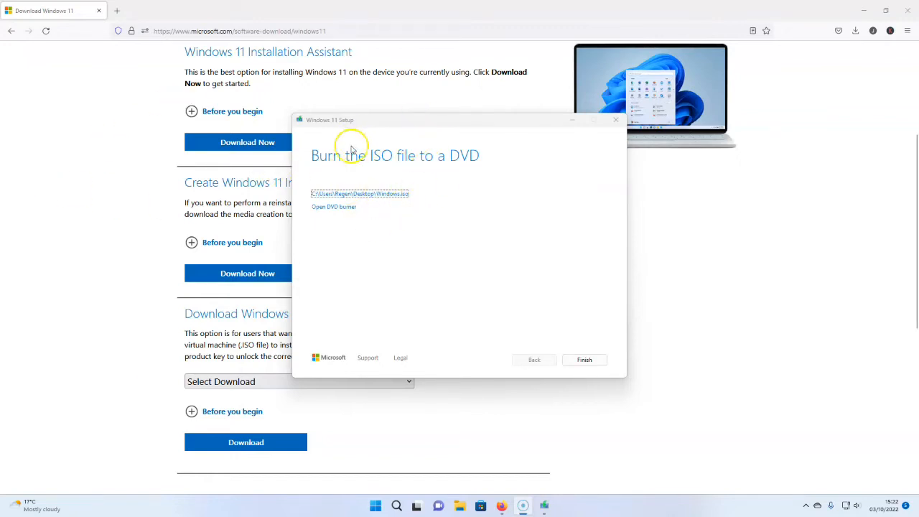
mouse_move(460, 494)
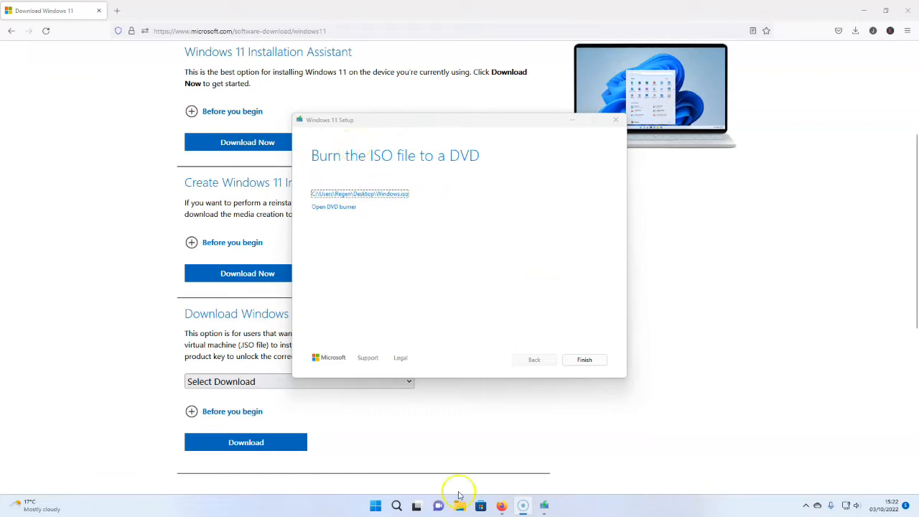
mouse_move(684, 236)
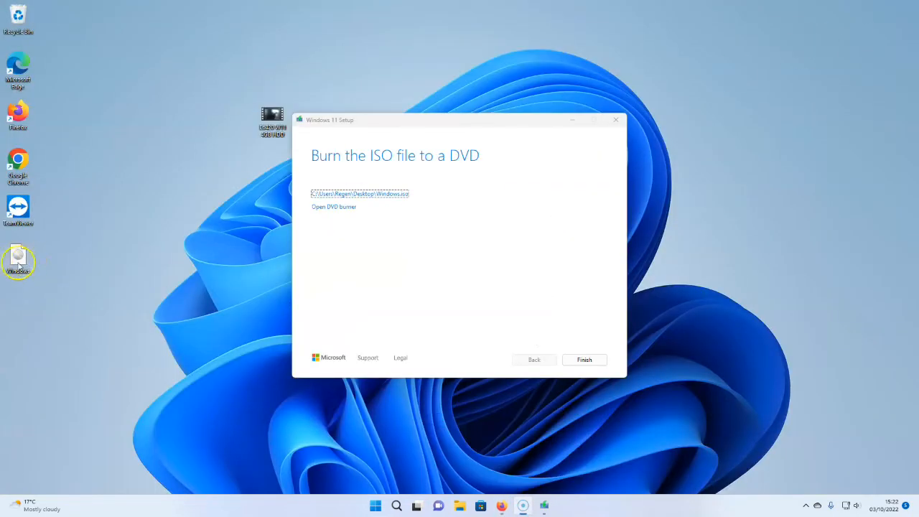
mouse_move(31, 255)
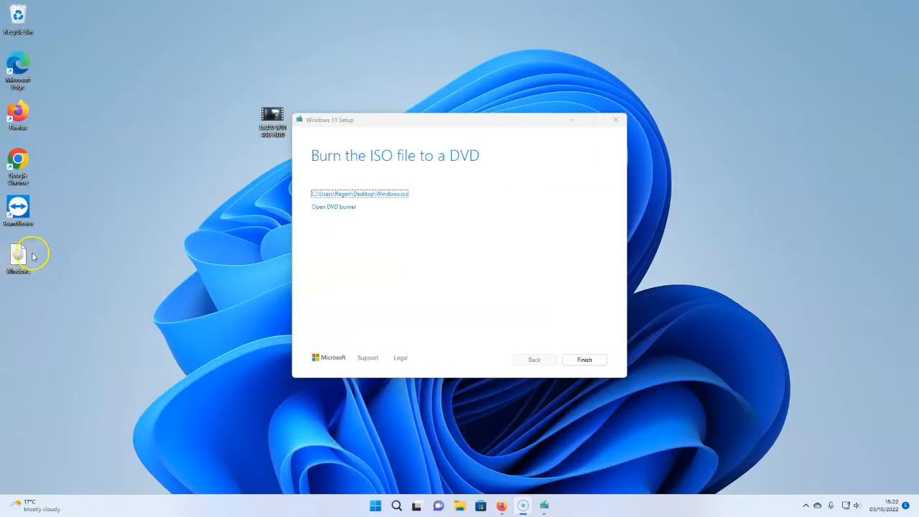
right_click(17, 259)
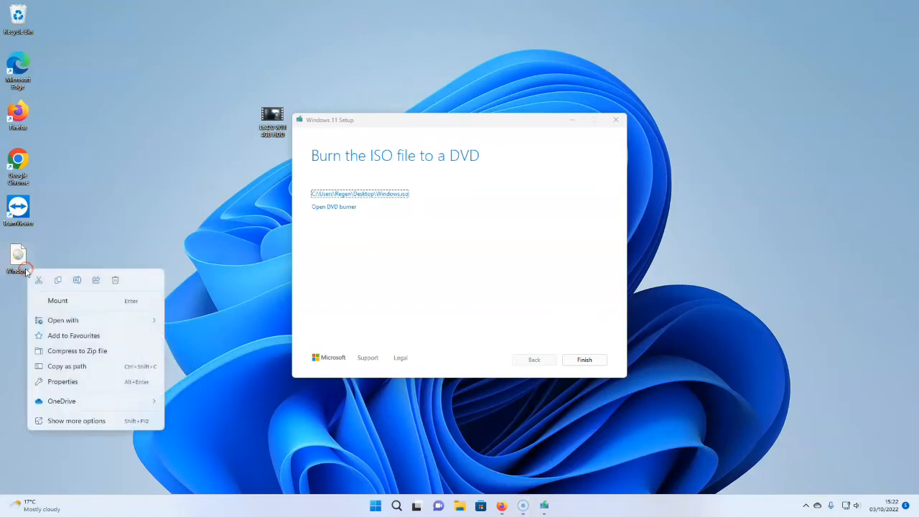
left_click(90, 380)
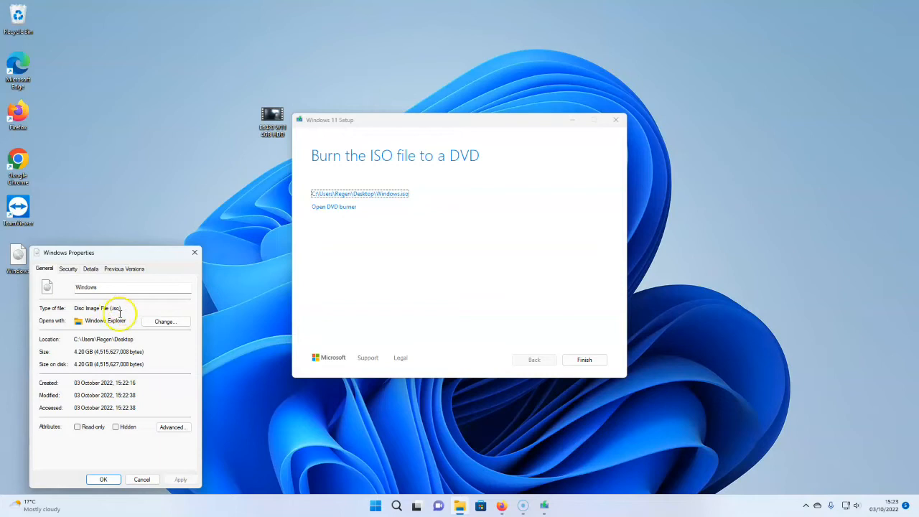
mouse_move(124, 308)
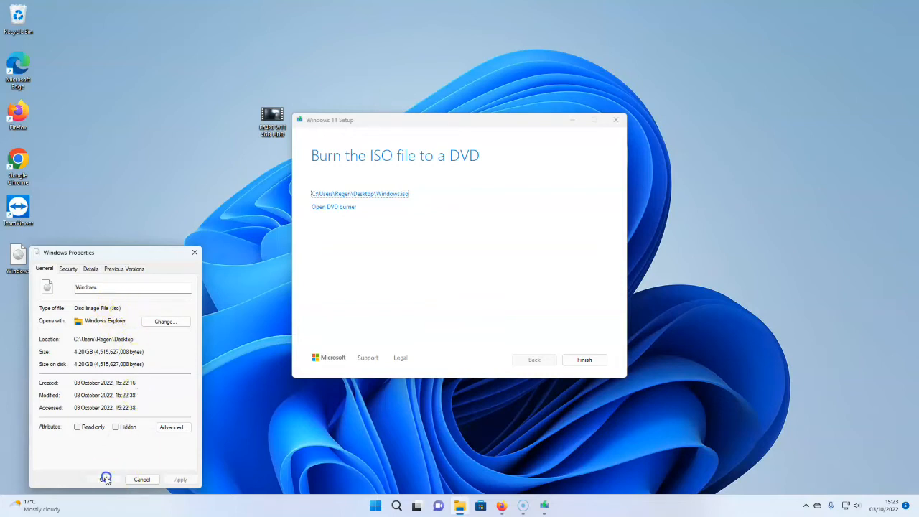
left_click(140, 480)
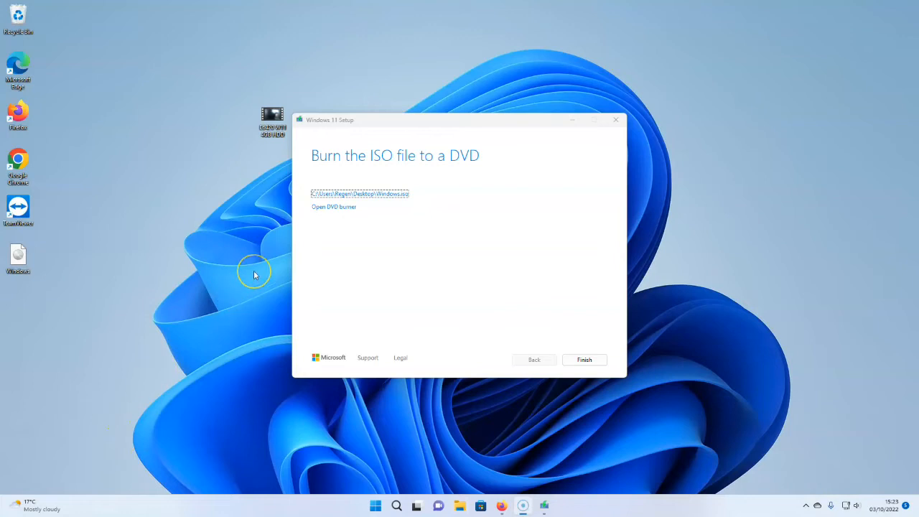
mouse_move(253, 276)
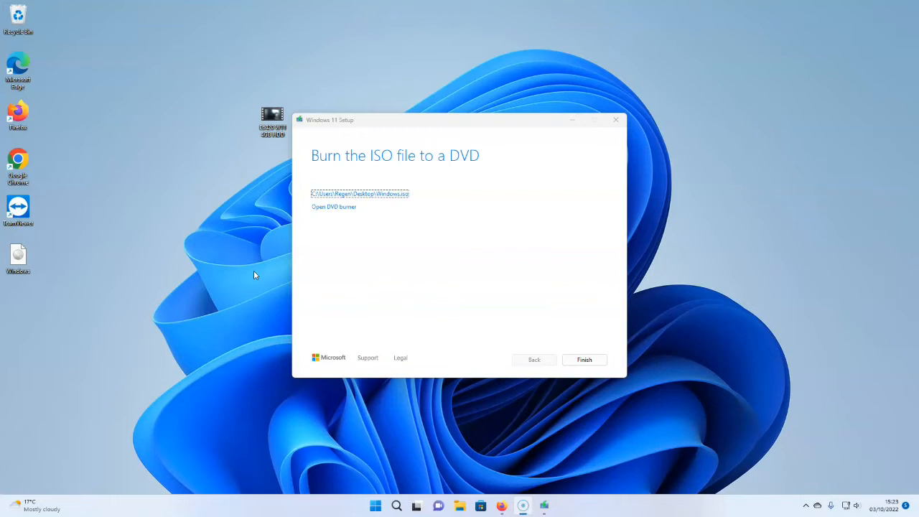
mouse_move(16, 401)
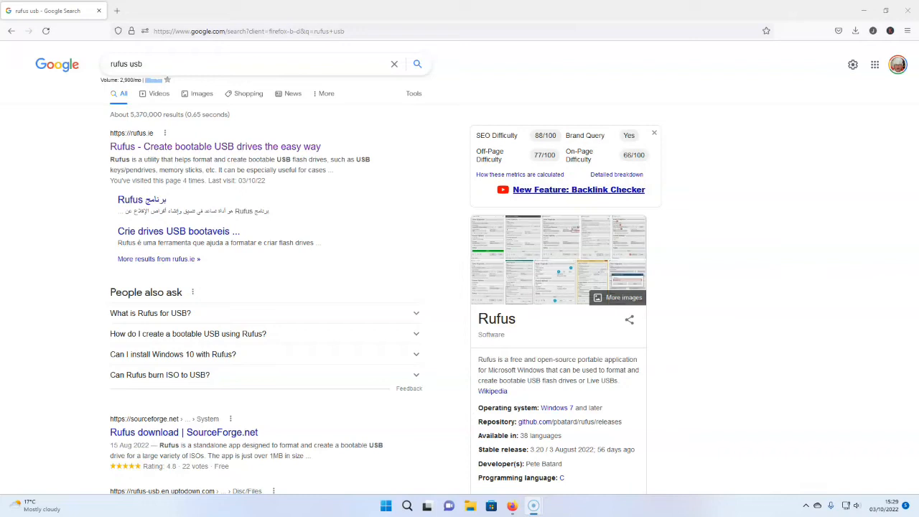
mouse_move(17, 414)
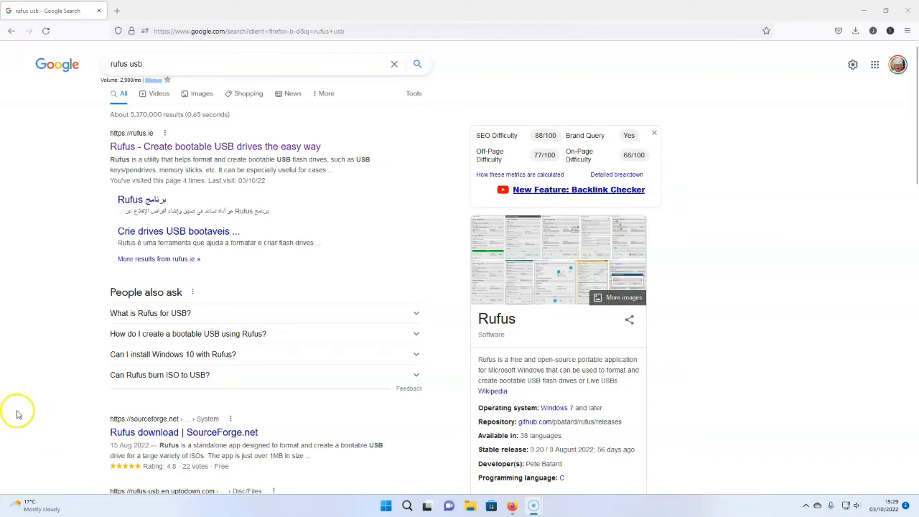
mouse_move(81, 278)
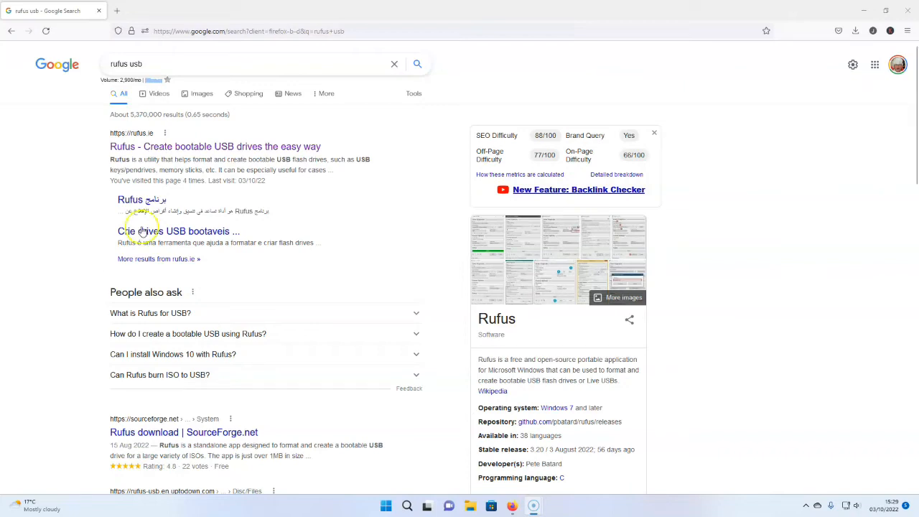
Open rufus.ie, reach the Download section listing Rufus 3.20, and dismiss the full-page advert
left_click(215, 147)
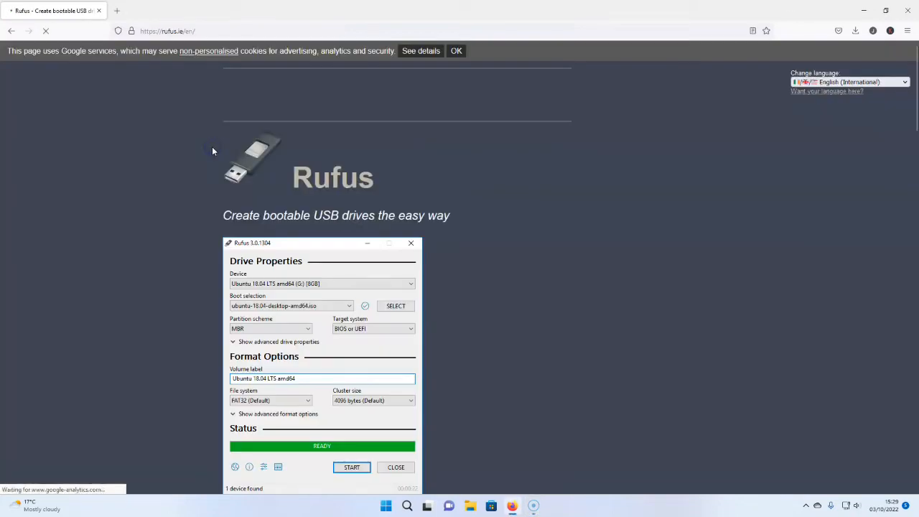
scroll("down", 3)
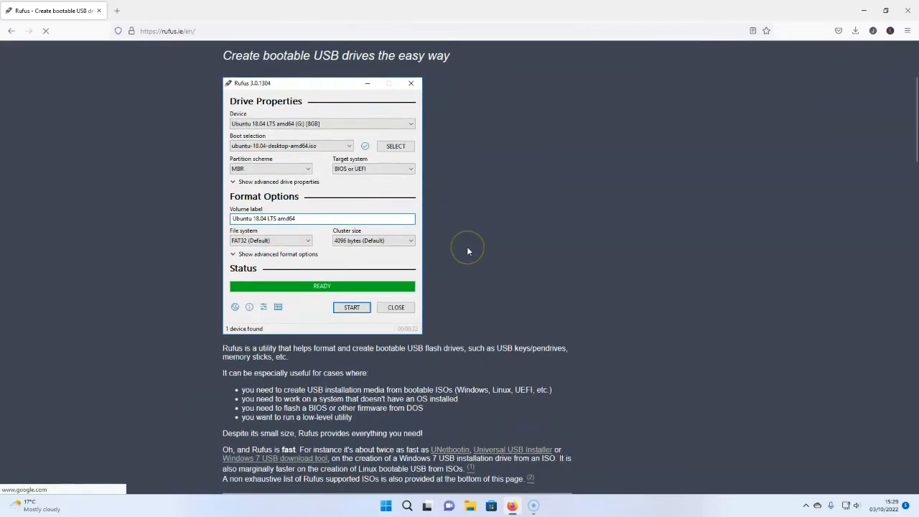
scroll("down", 3)
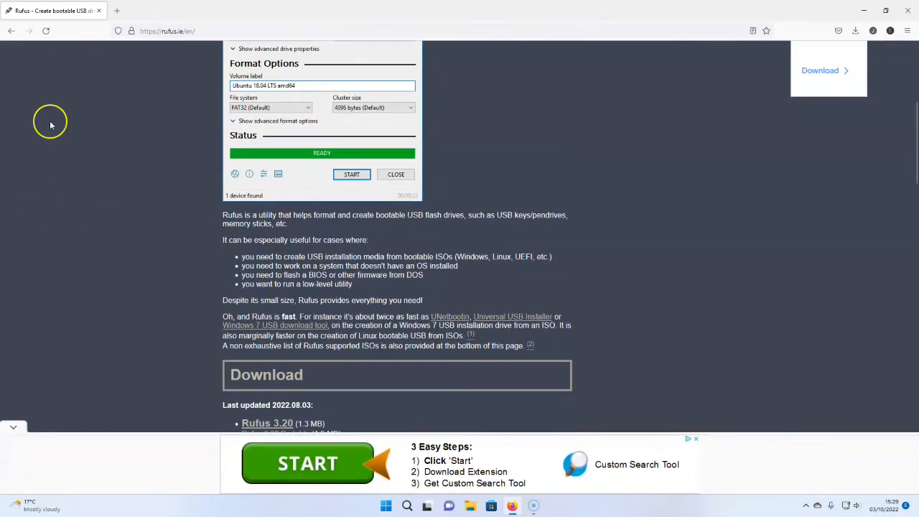
scroll("down", 3)
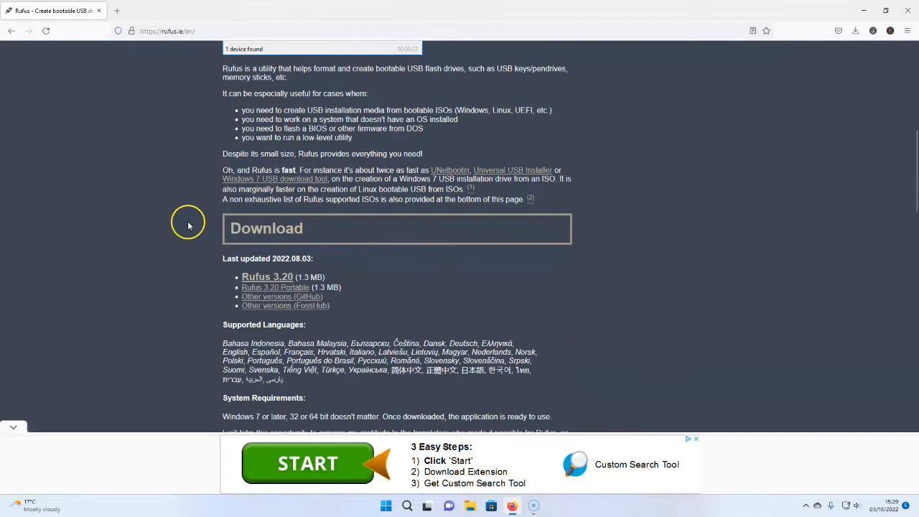
mouse_move(267, 275)
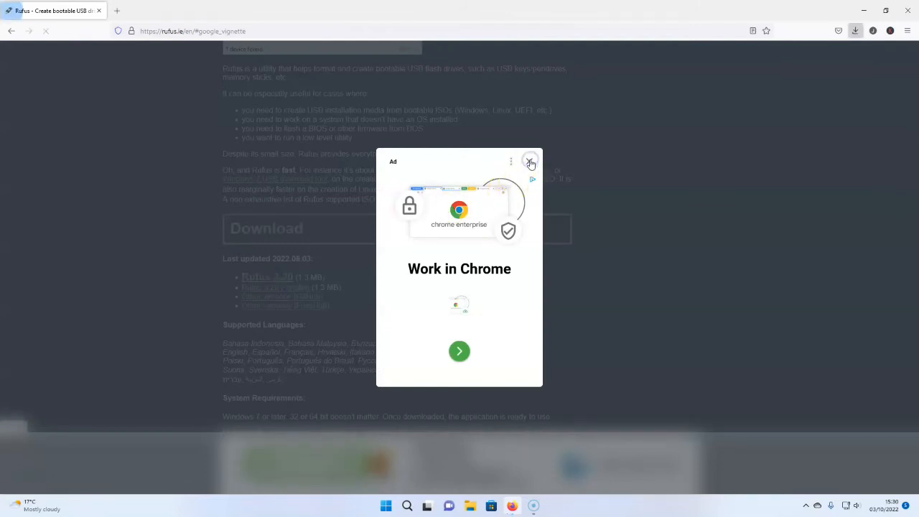
left_click(532, 161)
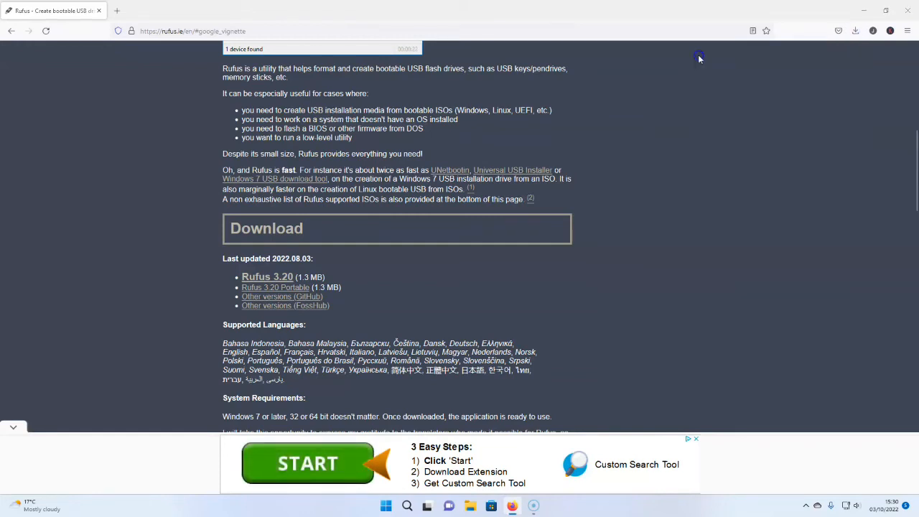
mouse_move(647, 92)
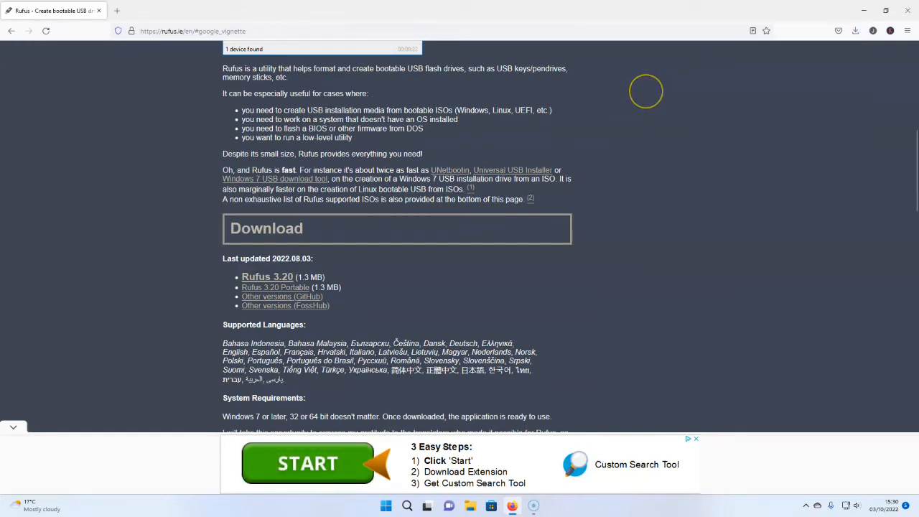
mouse_move(418, 337)
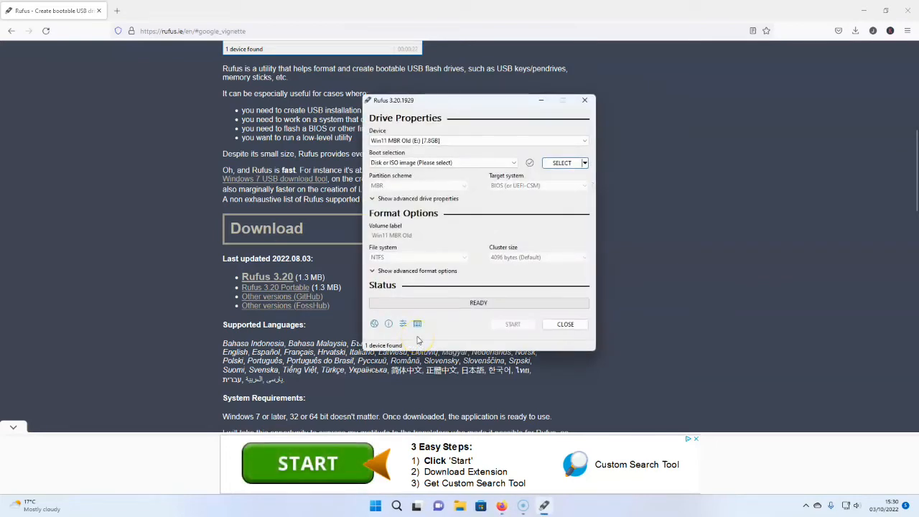
mouse_move(438, 181)
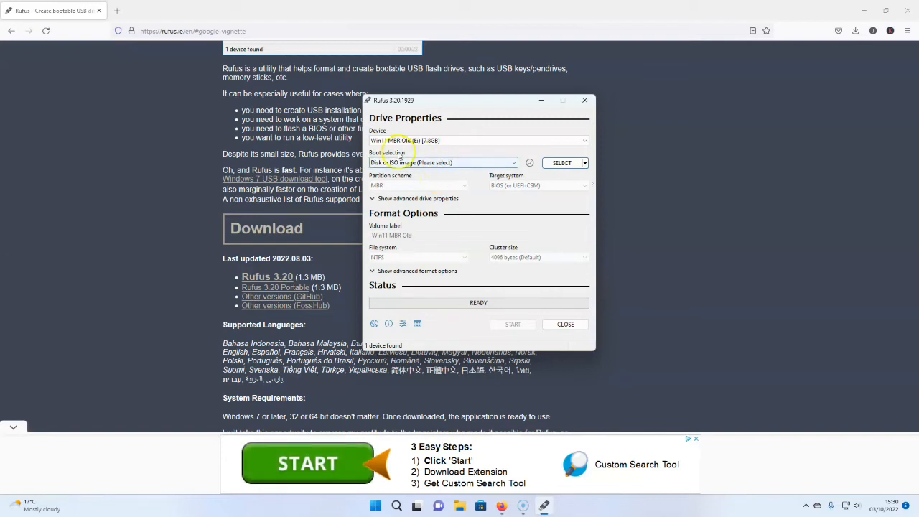
mouse_move(586, 141)
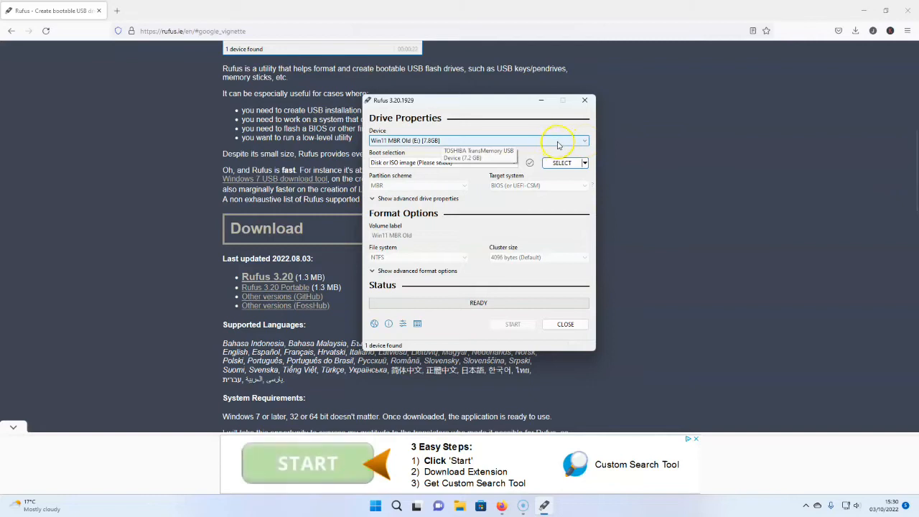
mouse_move(523, 178)
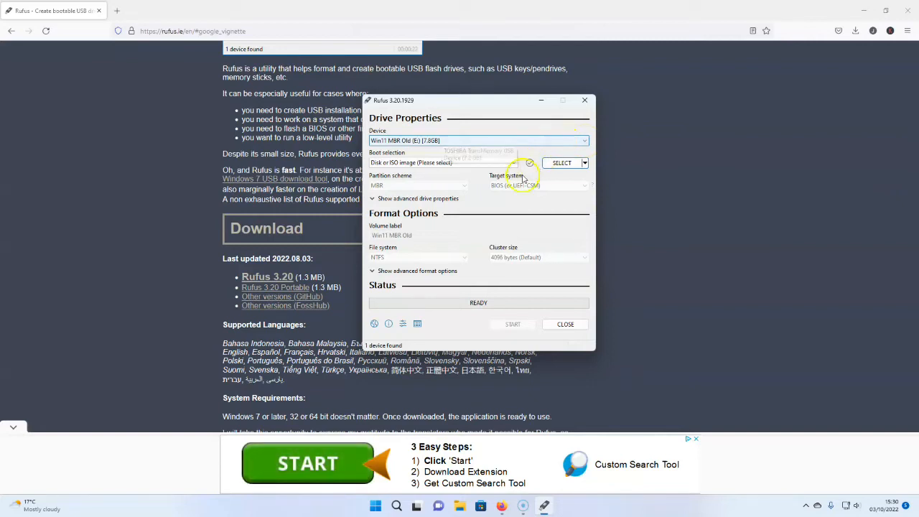
mouse_move(569, 168)
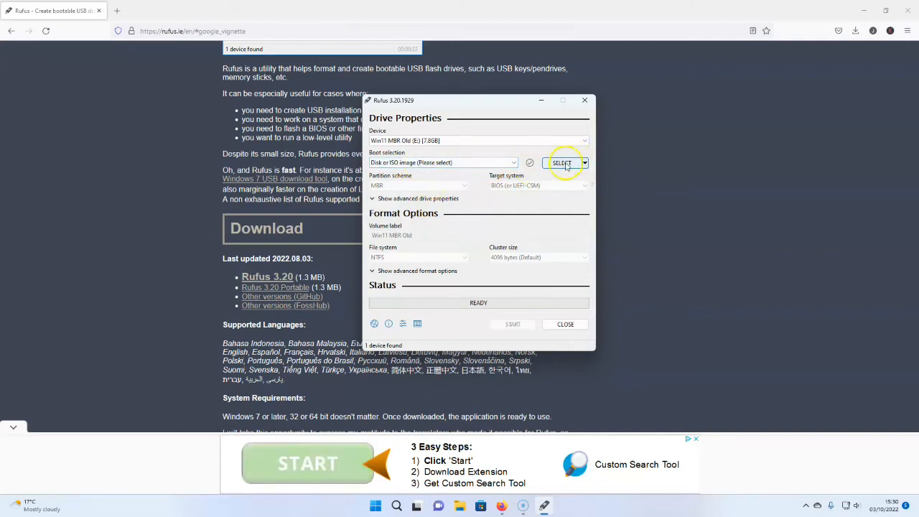
Select Windows.iso from the Desktop as the boot image in Rufus
left_click(563, 164)
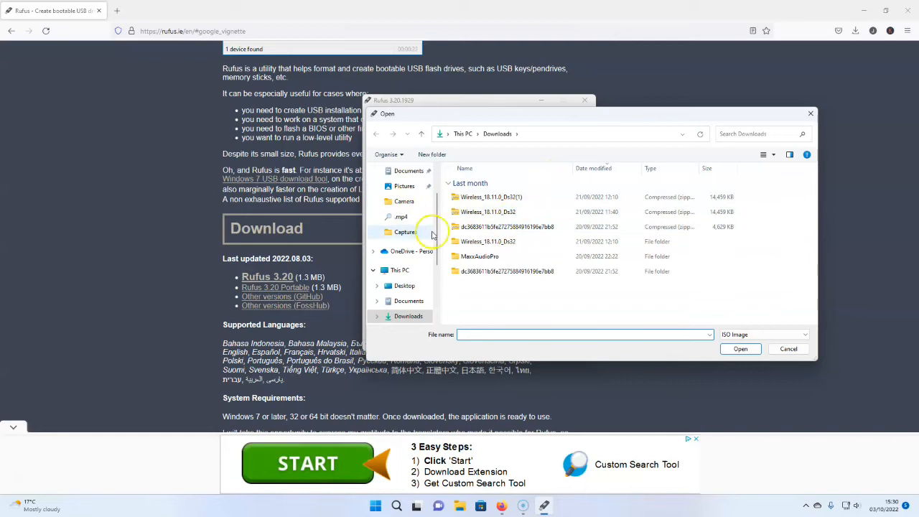
scroll("up", 3)
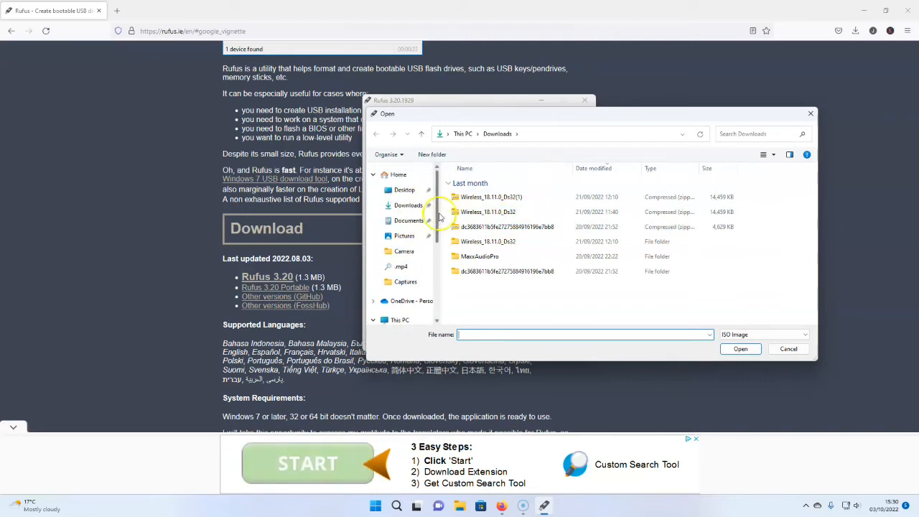
left_click(405, 190)
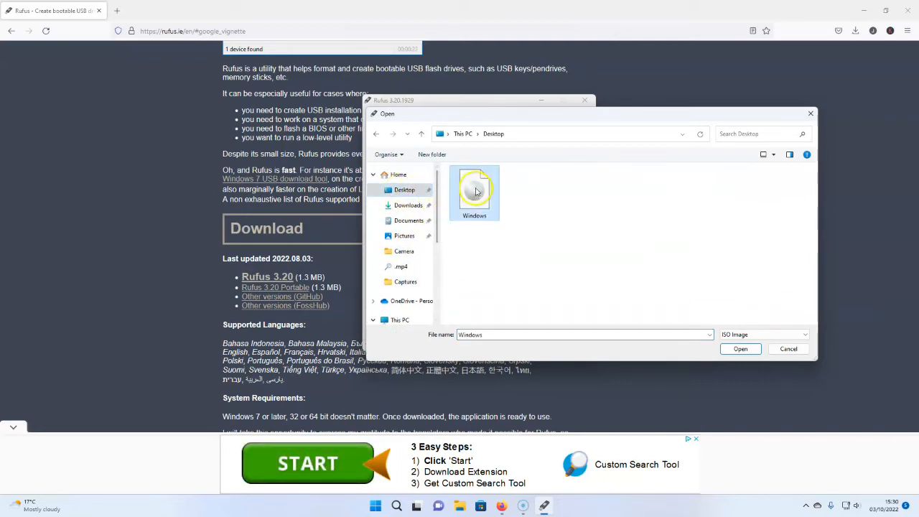
left_click(742, 349)
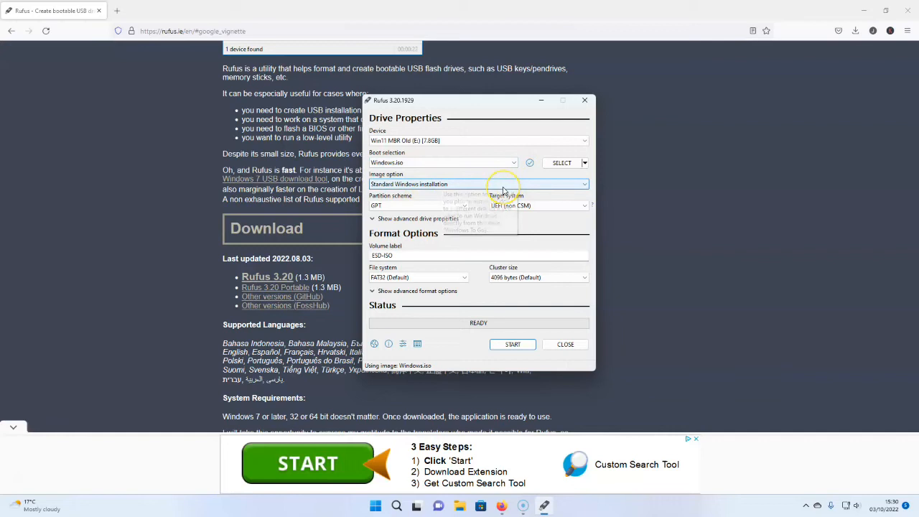
Keep Standard Windows installation and settle the partition scheme on MBR for BIOS or UEFI-CSM after trying GPT
left_click(477, 194)
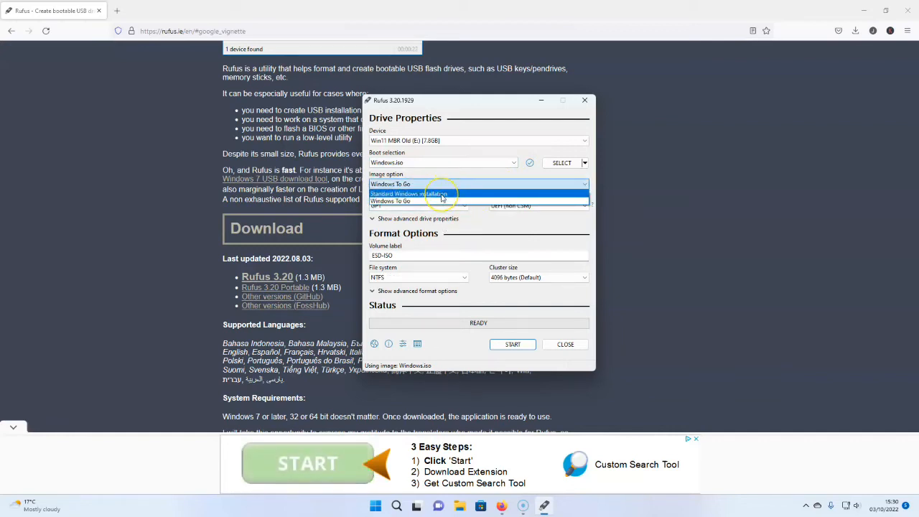
left_click(408, 194)
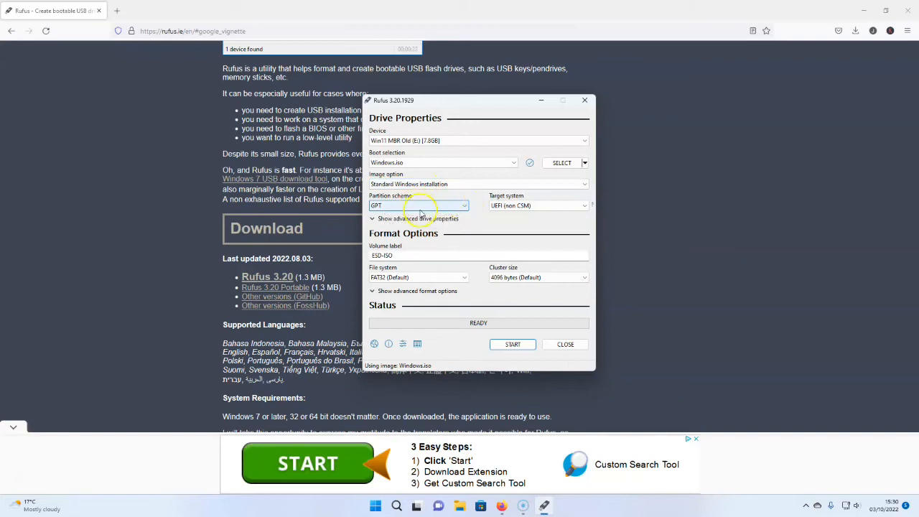
mouse_move(446, 208)
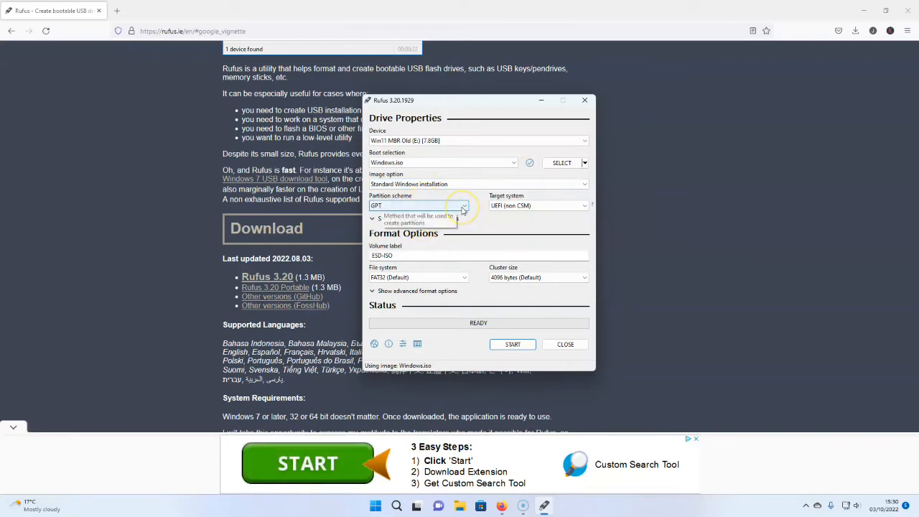
left_click(463, 205)
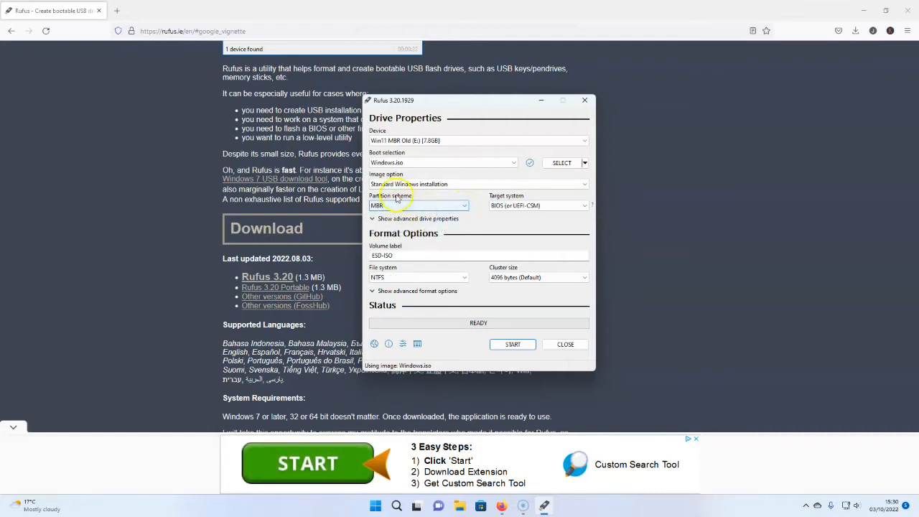
mouse_move(399, 206)
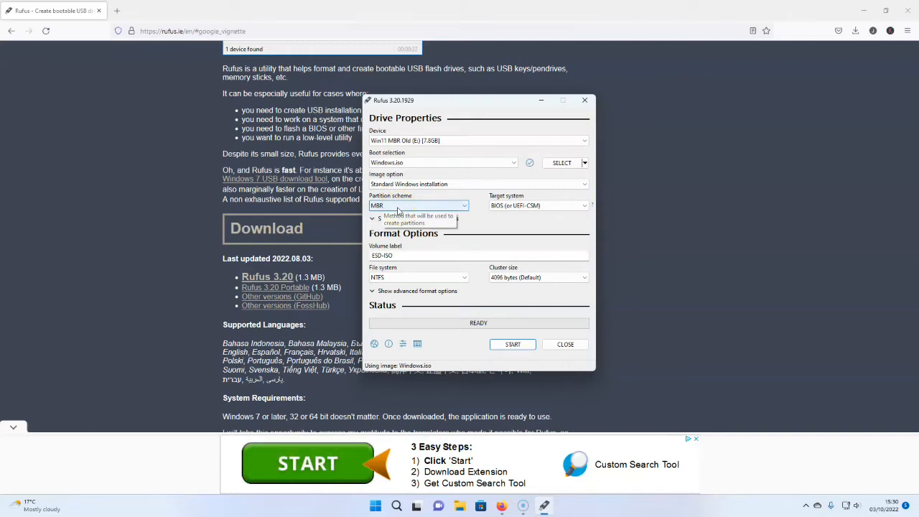
mouse_move(481, 228)
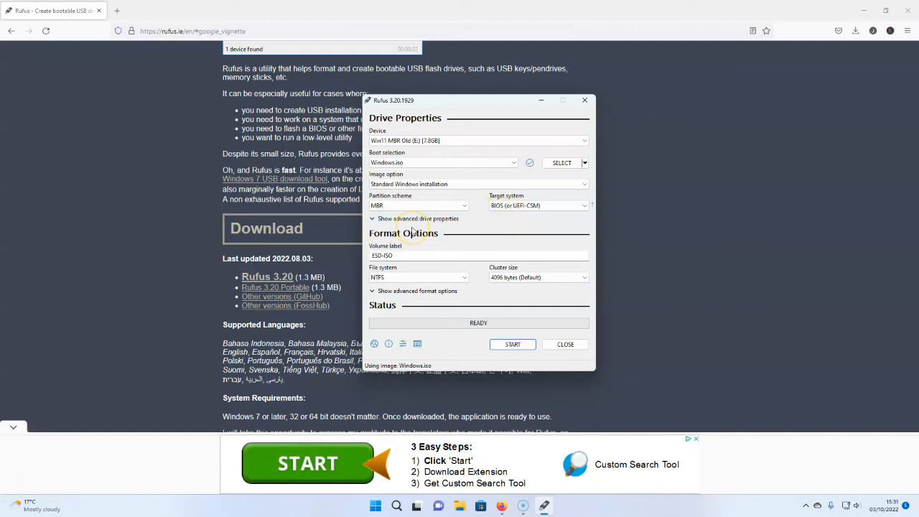
left_click(466, 206)
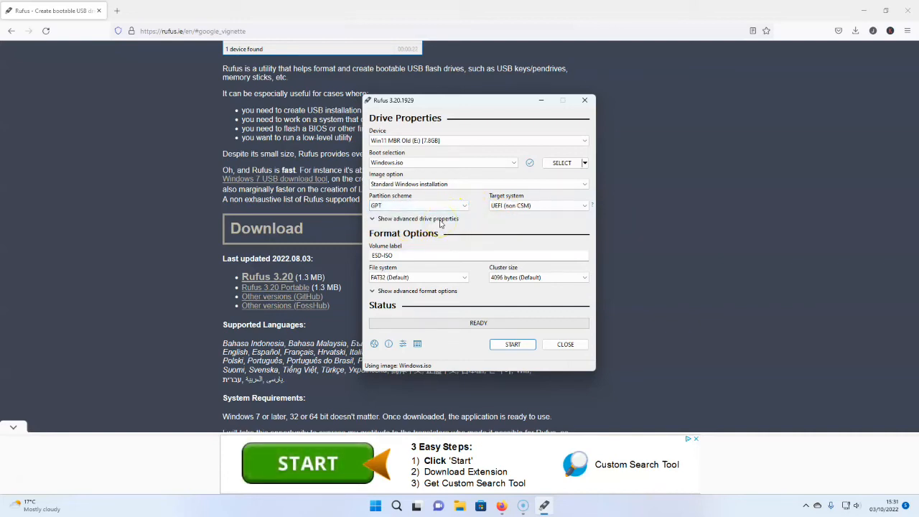
left_click(538, 205)
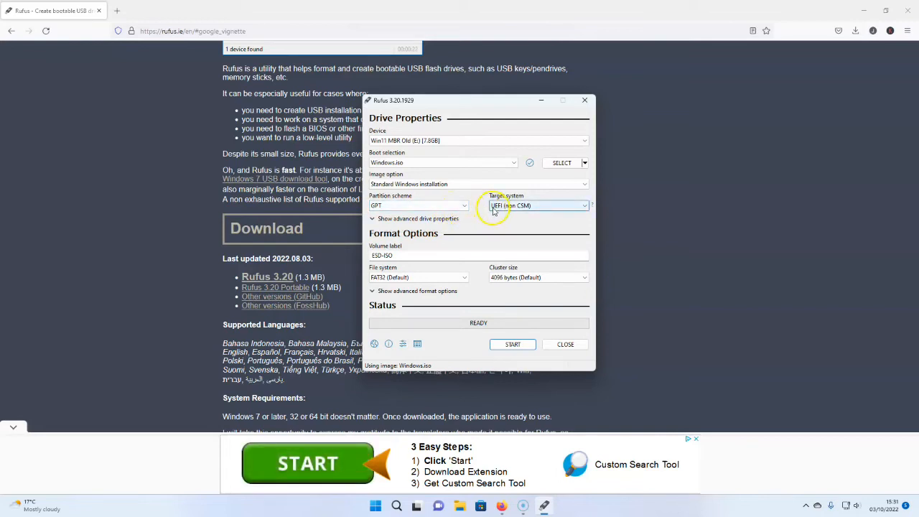
mouse_move(503, 212)
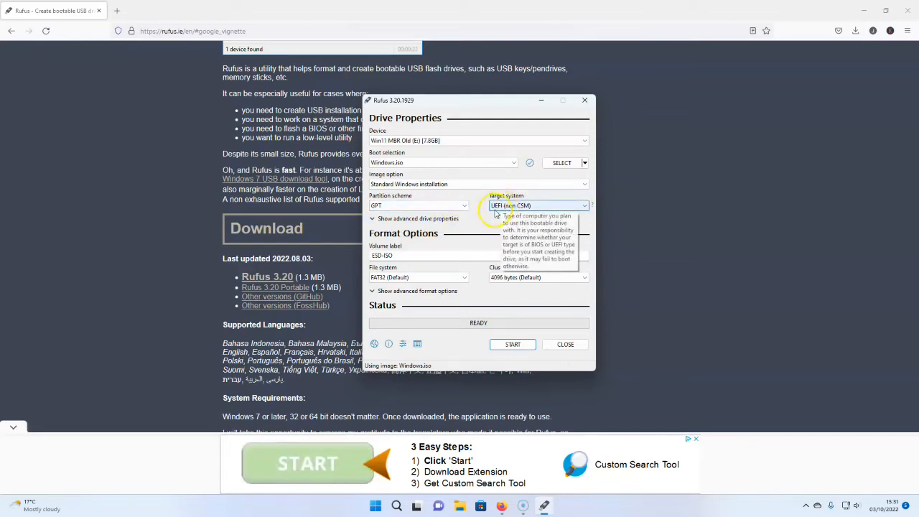
mouse_move(494, 218)
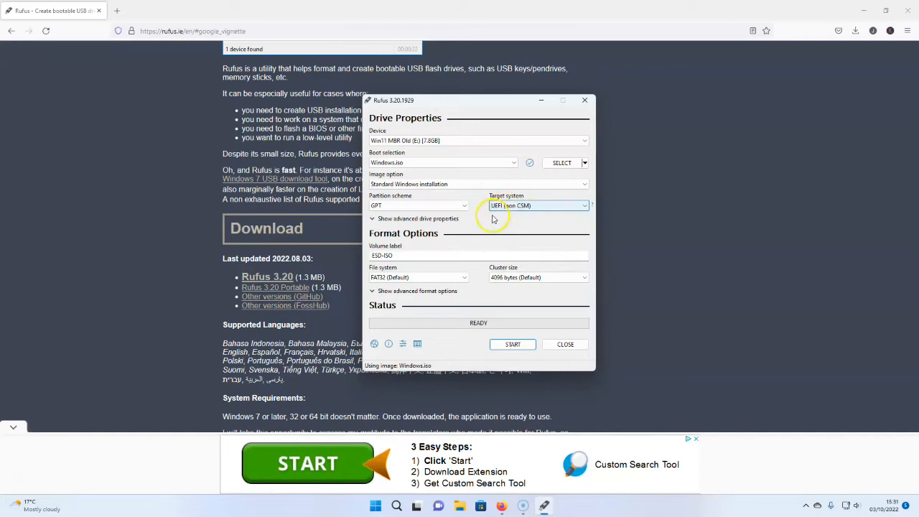
mouse_move(459, 209)
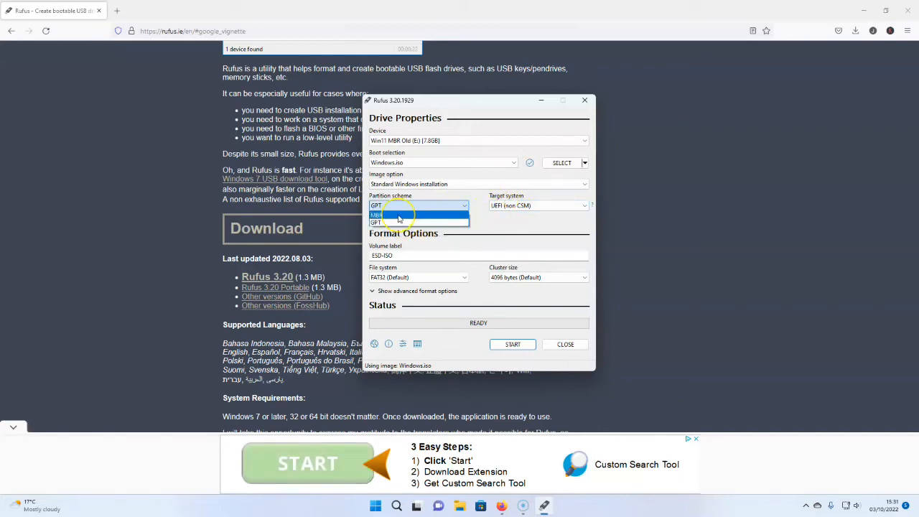
left_click(376, 215)
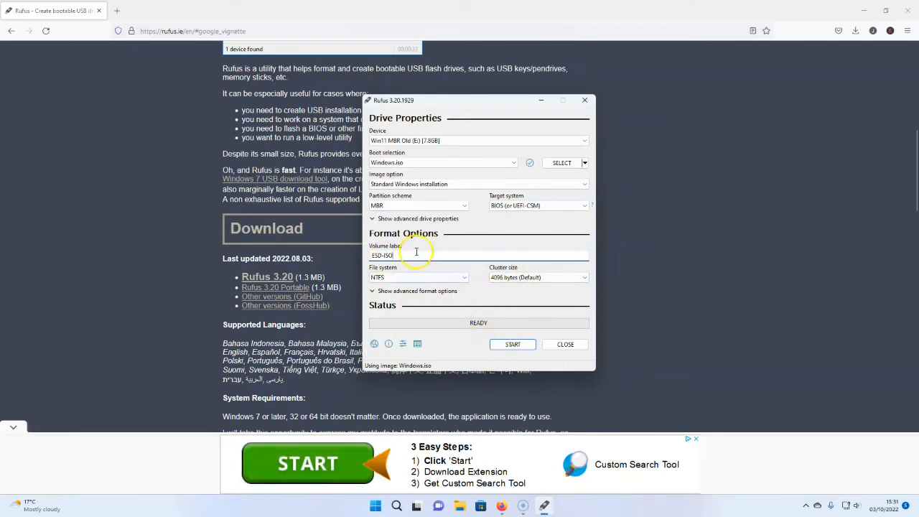
mouse_move(513, 345)
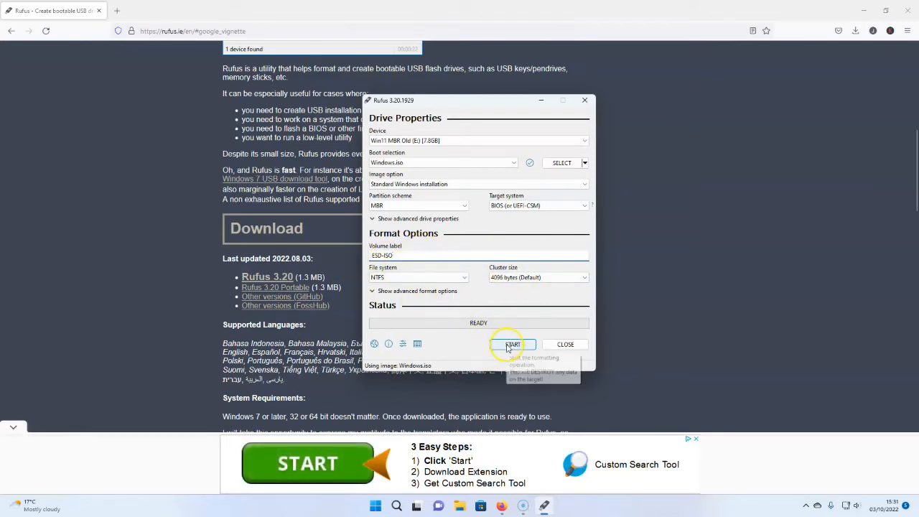
Start the write and tick removal of RAM/Secure Boot/TPM and online-account requirements plus Disable data collection
left_click(512, 344)
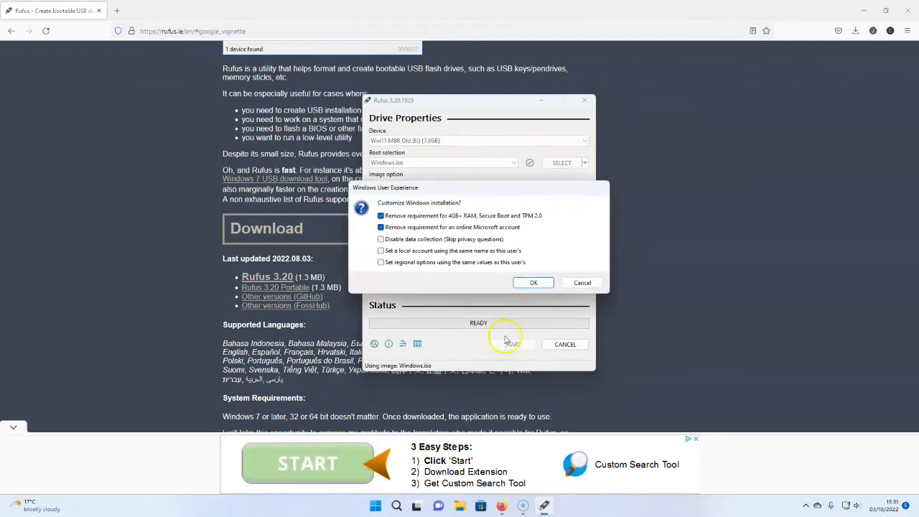
mouse_move(451, 313)
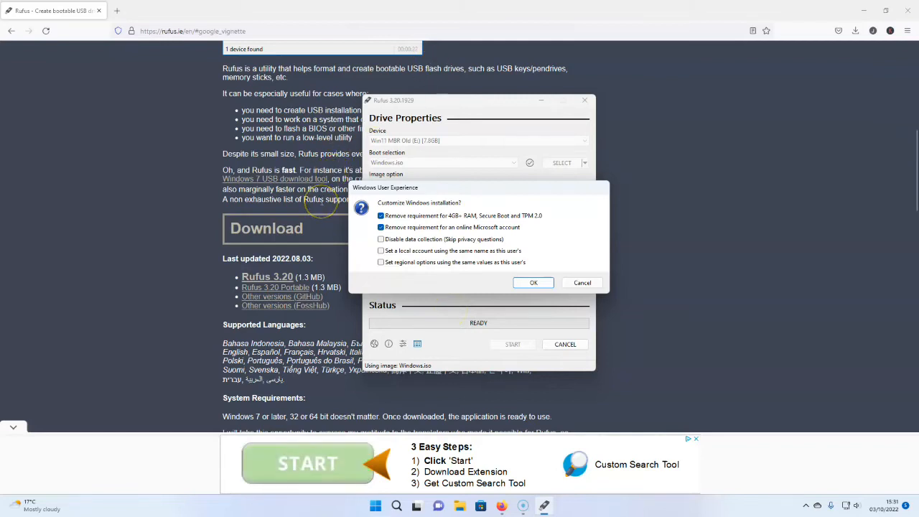
mouse_move(367, 250)
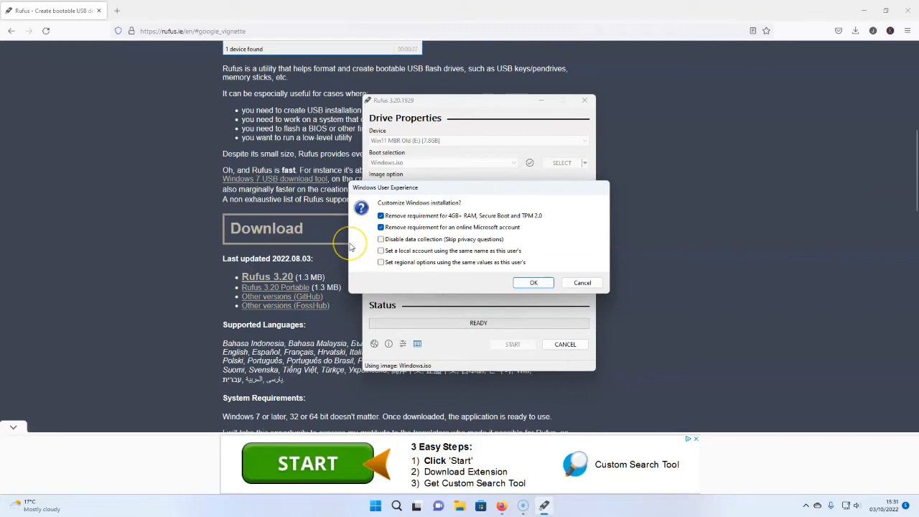
mouse_move(375, 260)
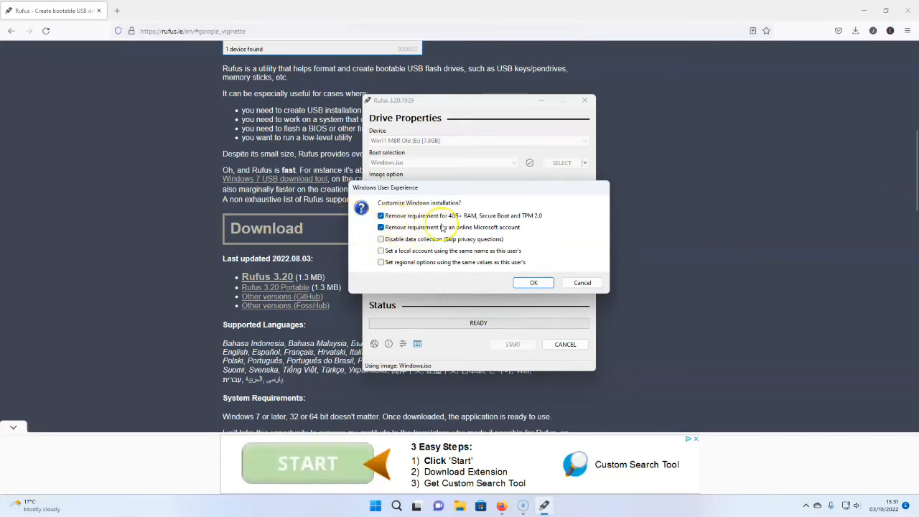
mouse_move(408, 227)
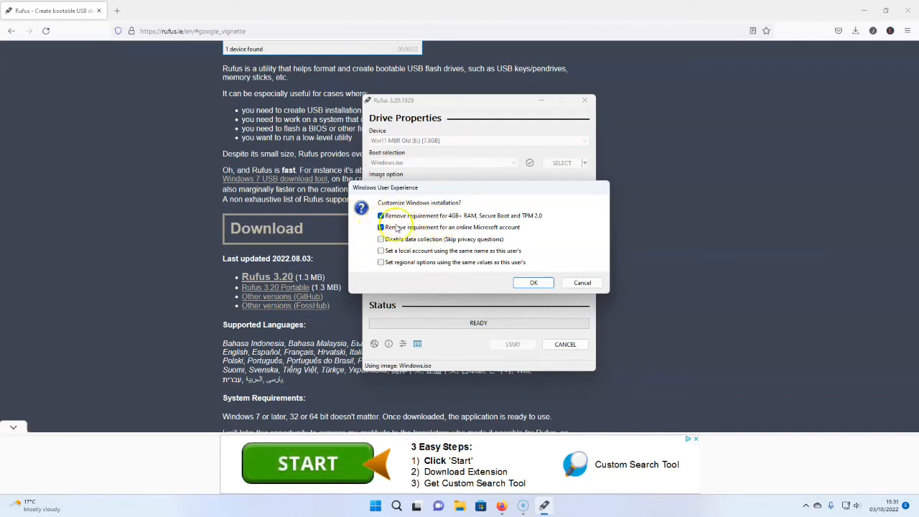
left_click(381, 227)
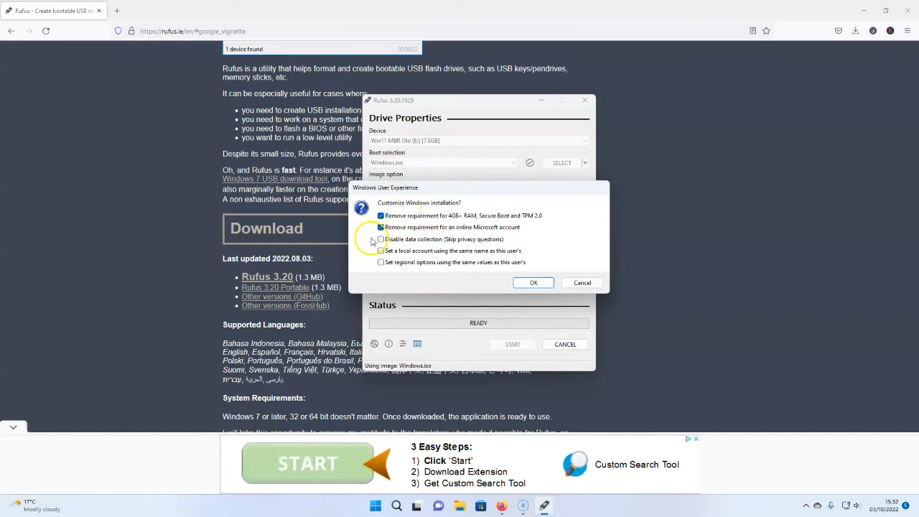
left_click(380, 227)
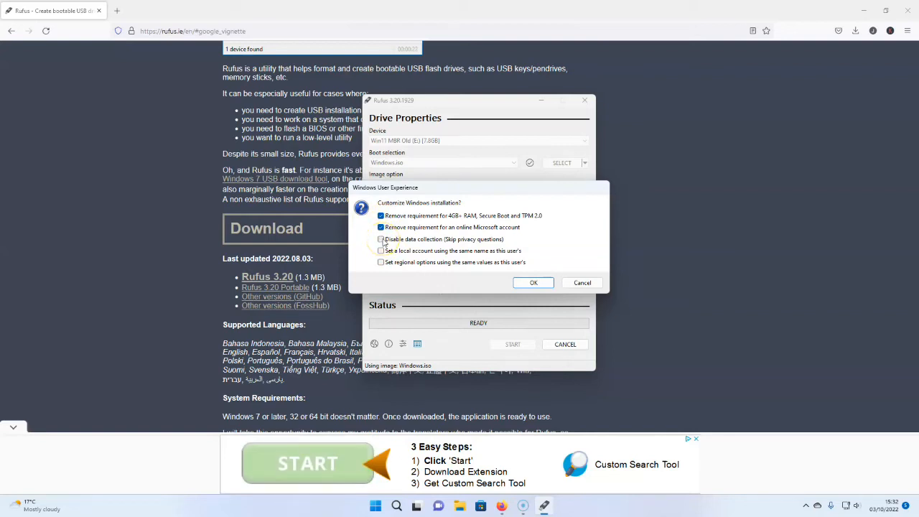
left_click(382, 239)
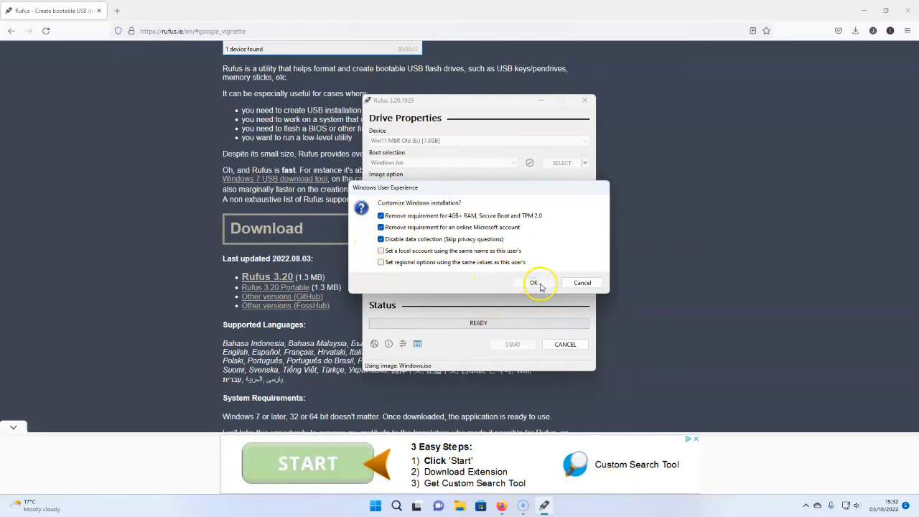
Confirm the setup customisations and accept the data-destruction warning so writing to the USB begins
left_click(535, 282)
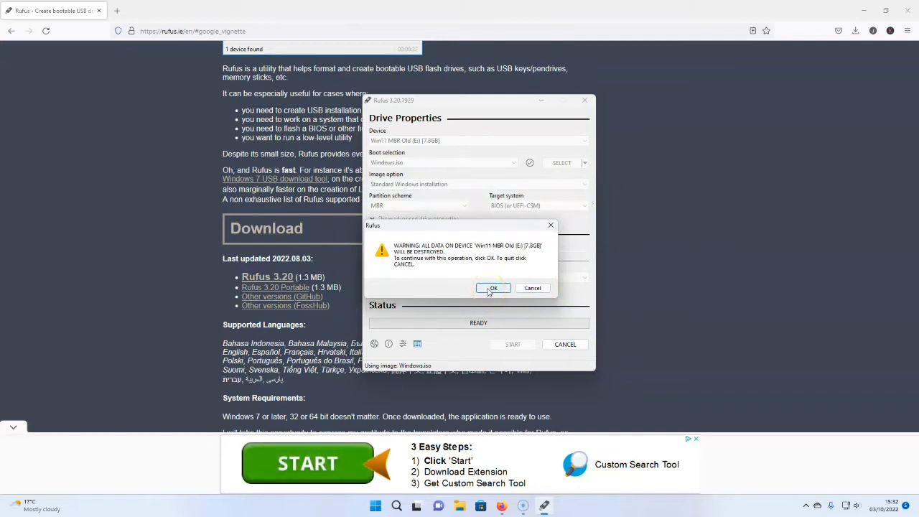
left_click(494, 287)
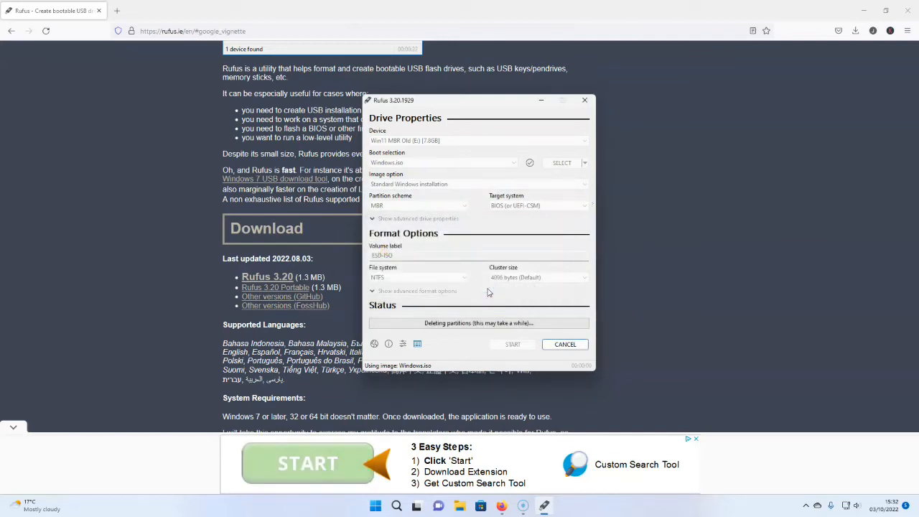